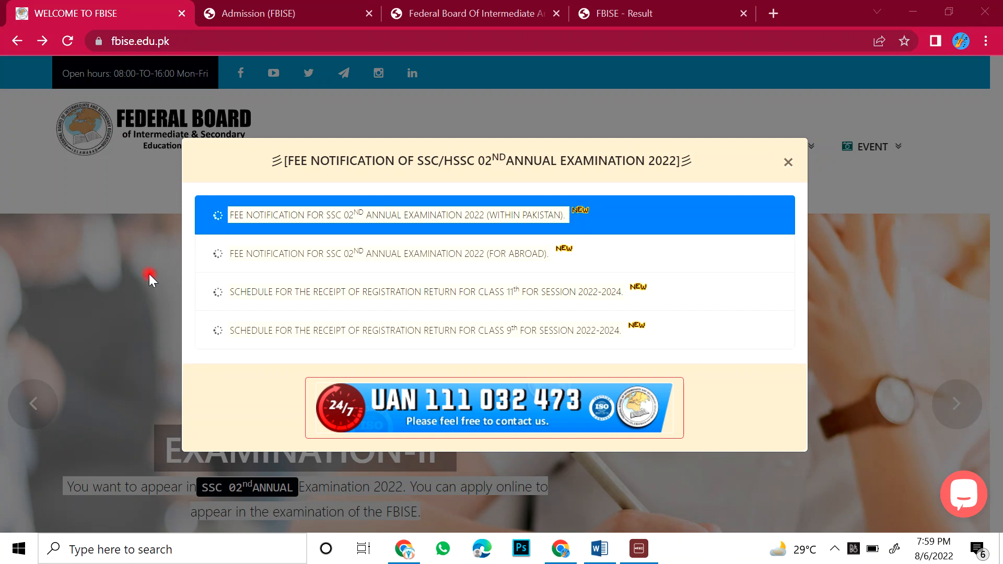
pyautogui.moveTo(292, 6)
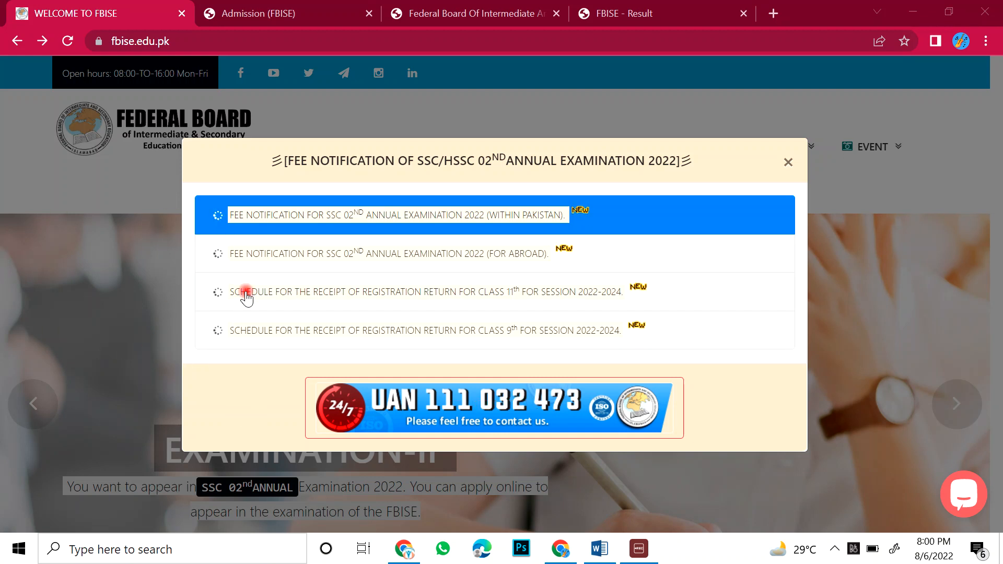
pyautogui.moveTo(421, 294)
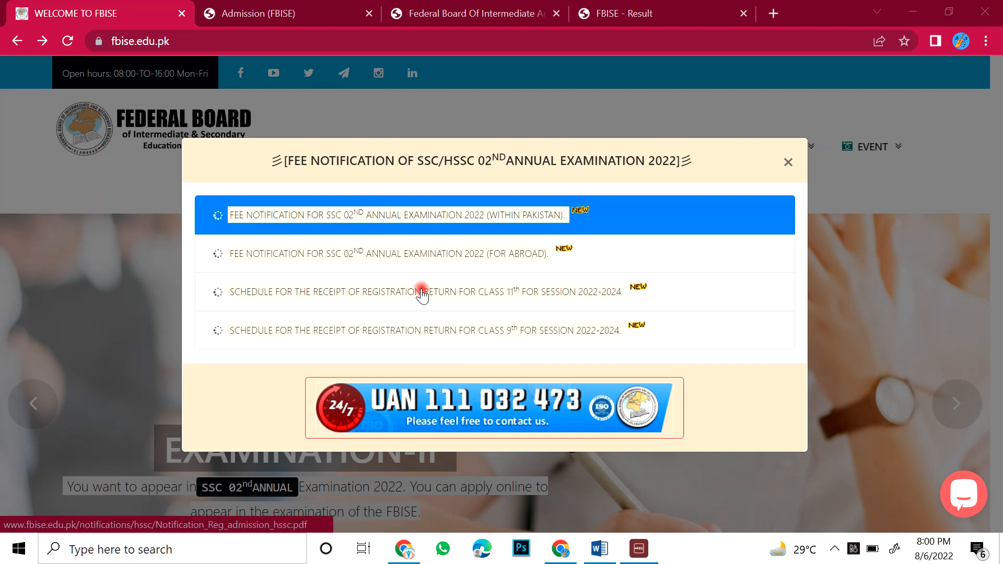
pyautogui.moveTo(256, 232)
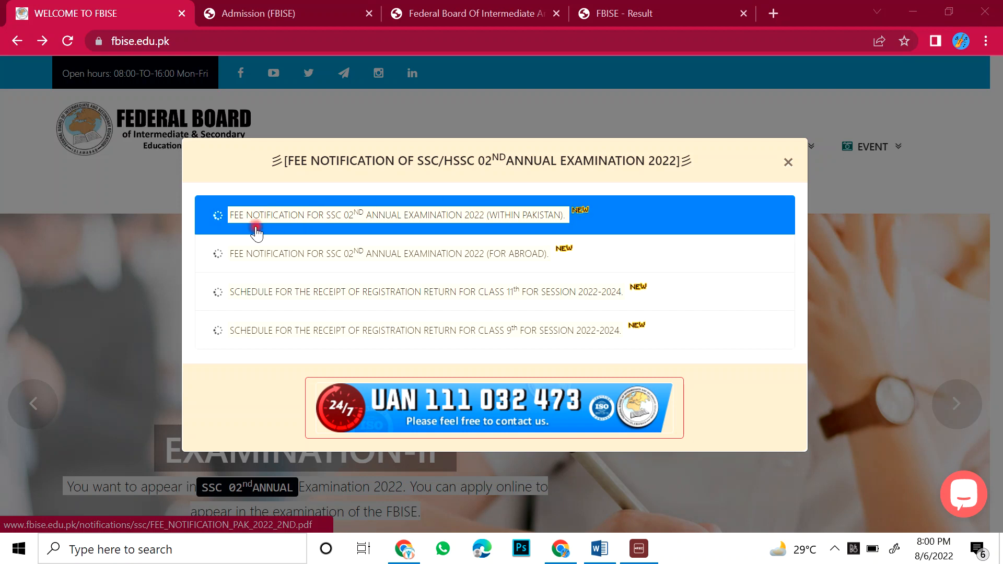
pyautogui.moveTo(544, 237)
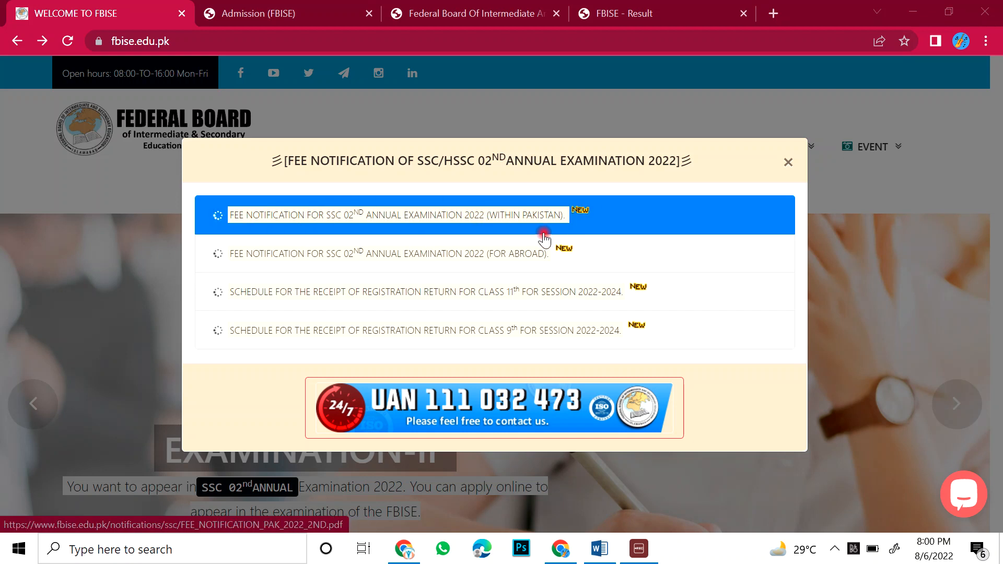
pyautogui.moveTo(723, 152)
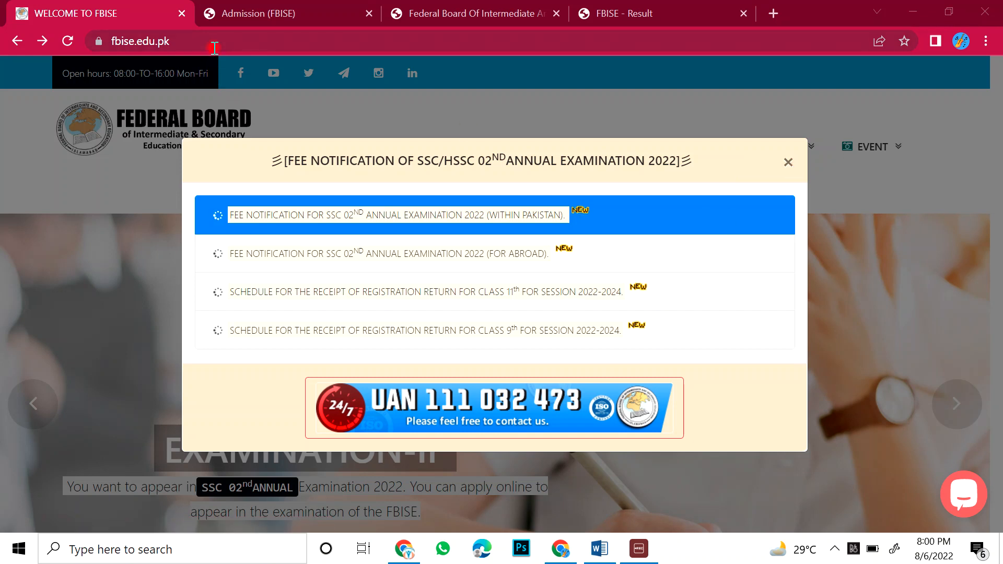
# Step: Dismiss the fee notification announcement on the FBISE home page
pyautogui.click(135, 41)
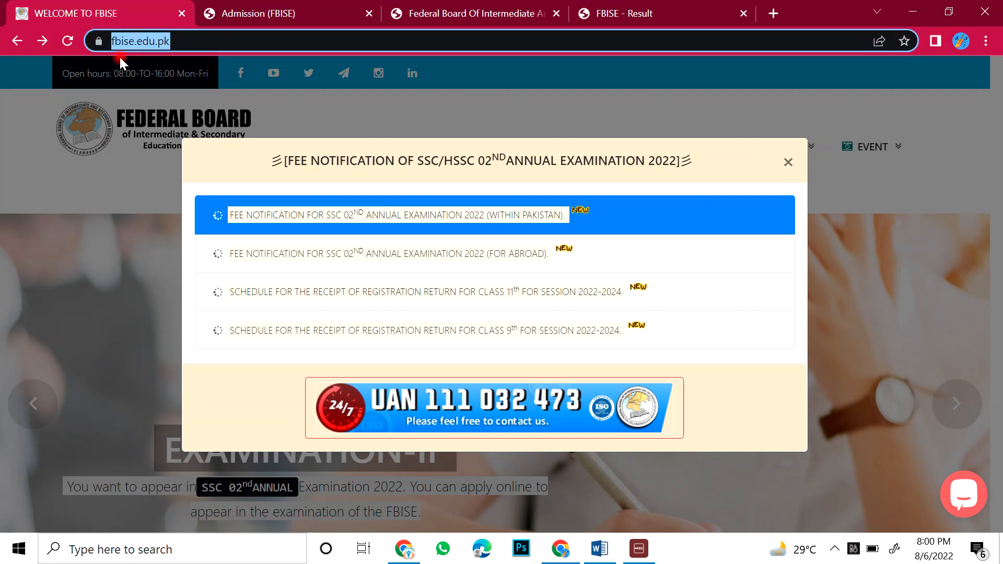
pyautogui.moveTo(186, 40)
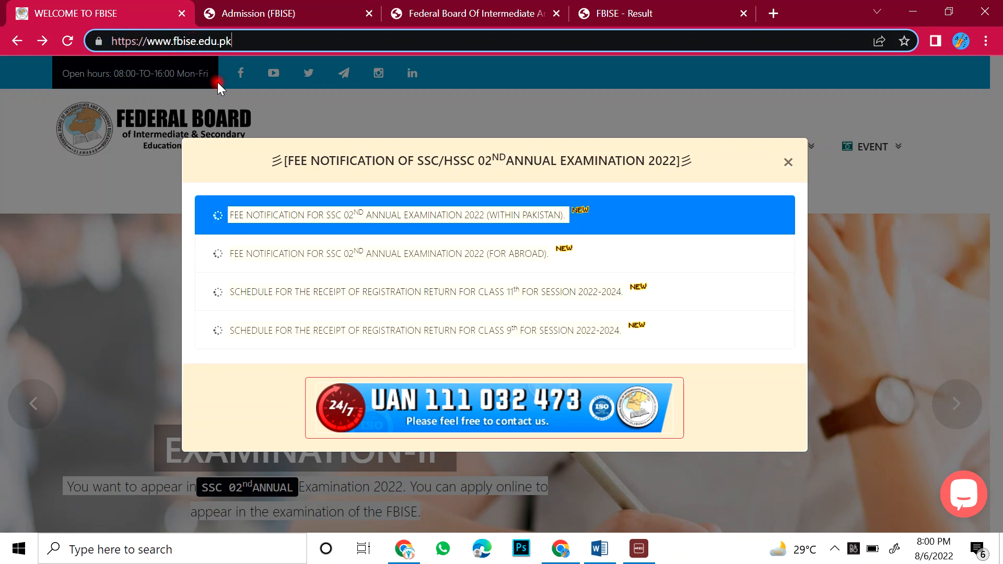
pyautogui.moveTo(349, 408)
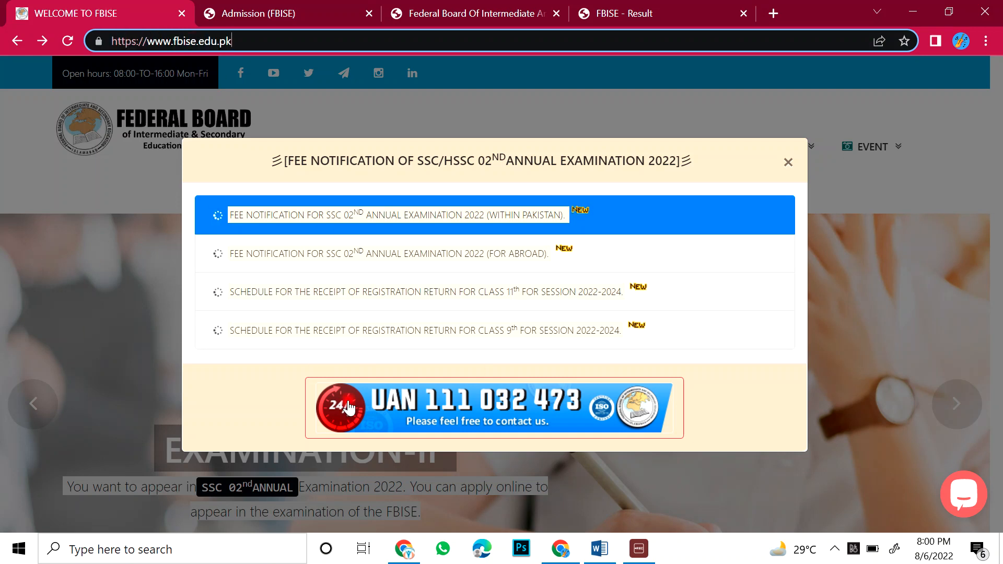
pyautogui.moveTo(788, 162)
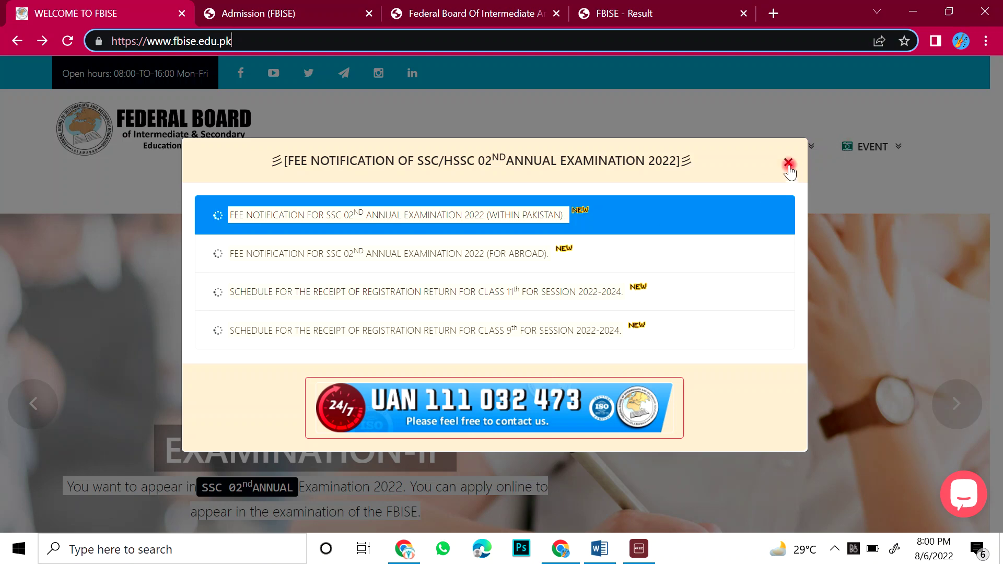
pyautogui.click(789, 163)
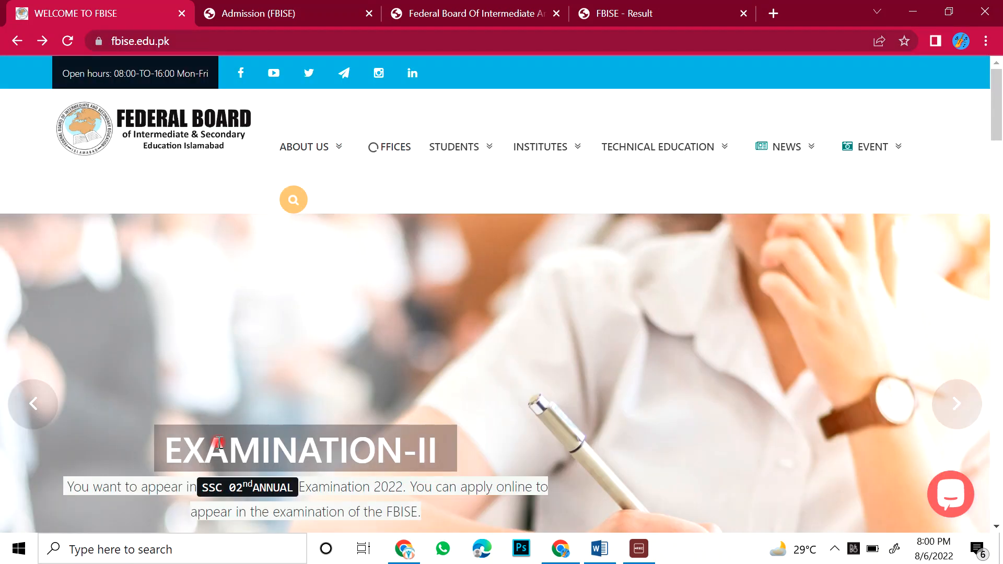
# Step: Scroll to Students Services and choose 'Apply Online here!!!' on the Admission Forms Ex/Private card
pyautogui.scroll(-3)
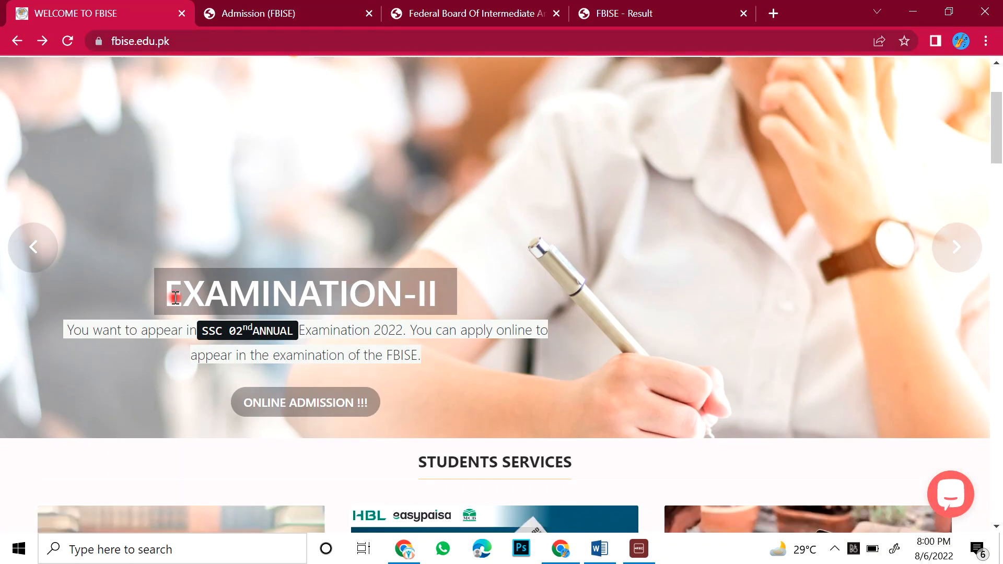
pyautogui.scroll(-3)
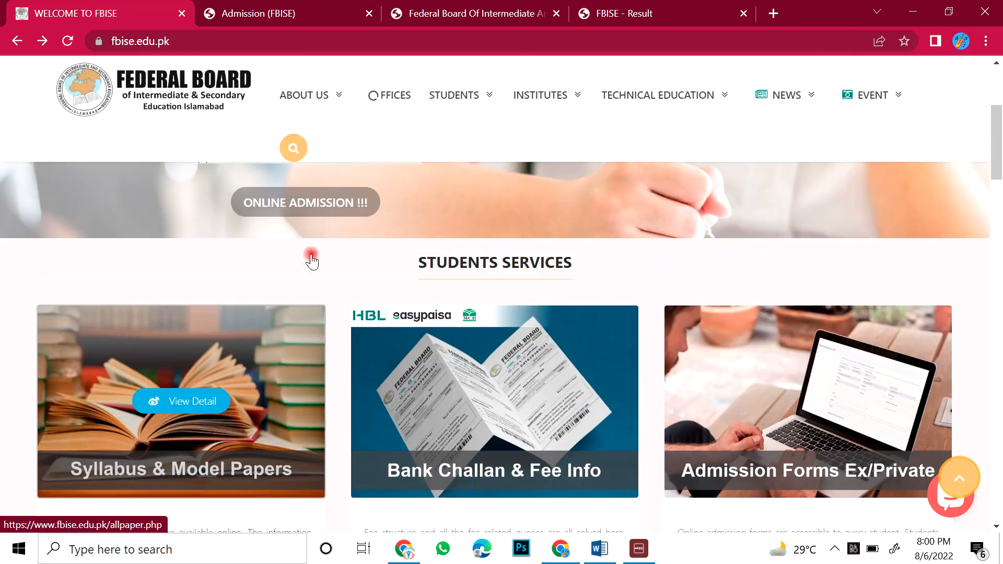
pyautogui.scroll(-3)
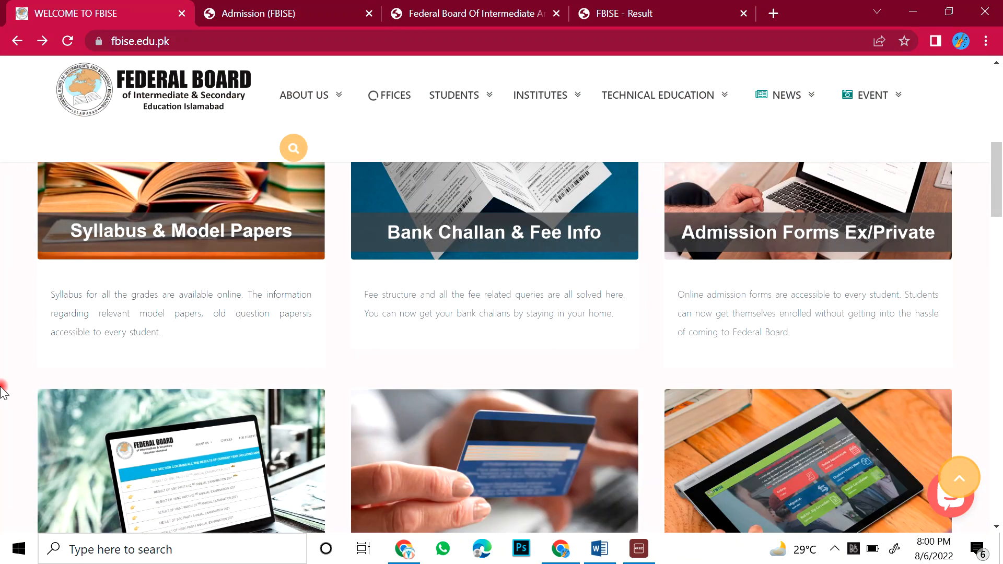
pyautogui.scroll(3)
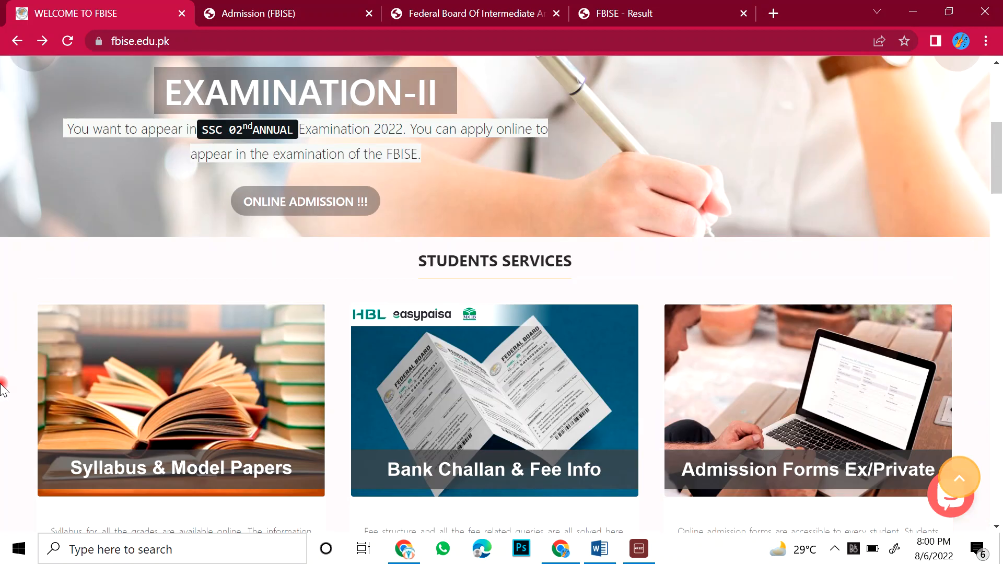
pyautogui.scroll(-3)
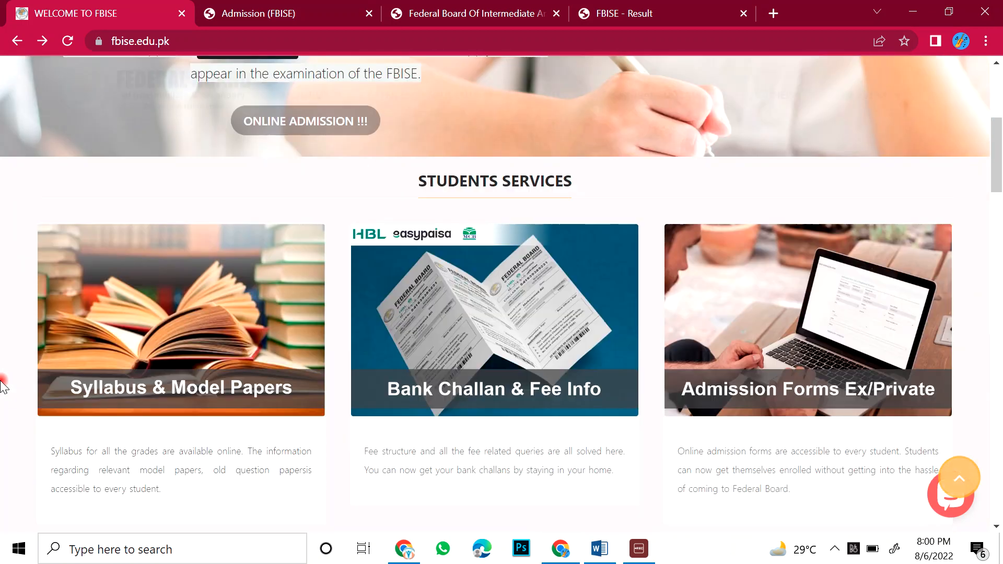
pyautogui.scroll(-3)
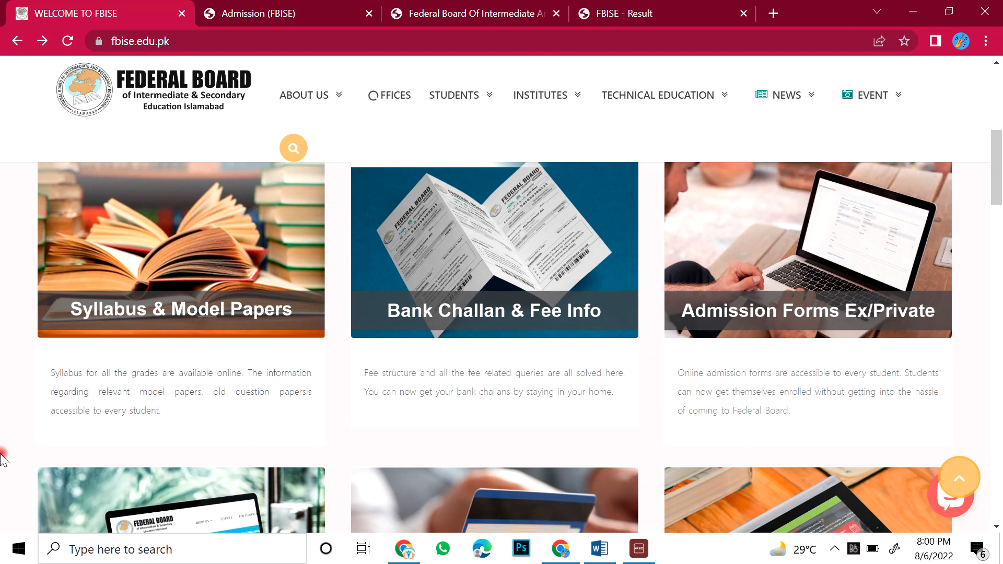
pyautogui.scroll(-3)
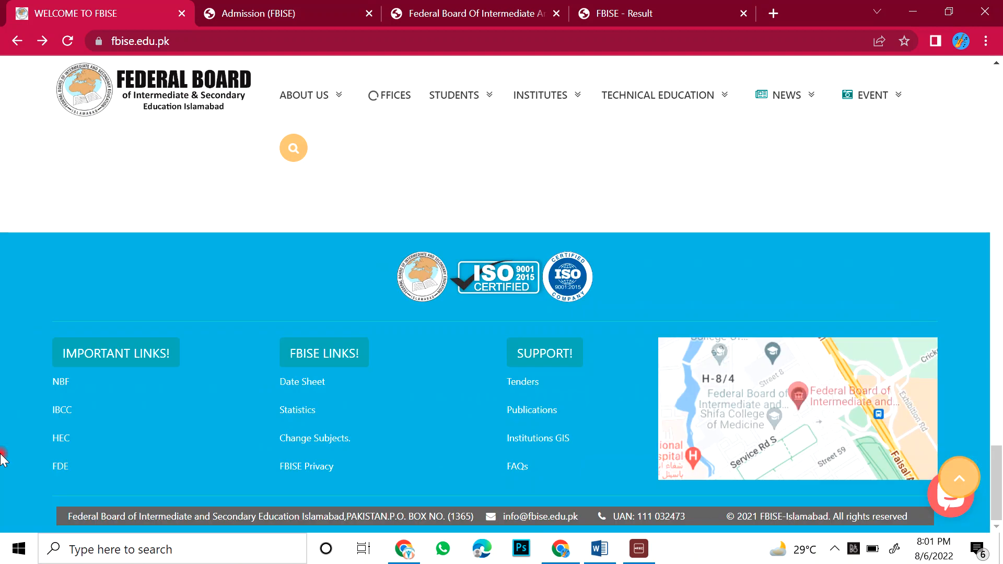
pyautogui.scroll(3)
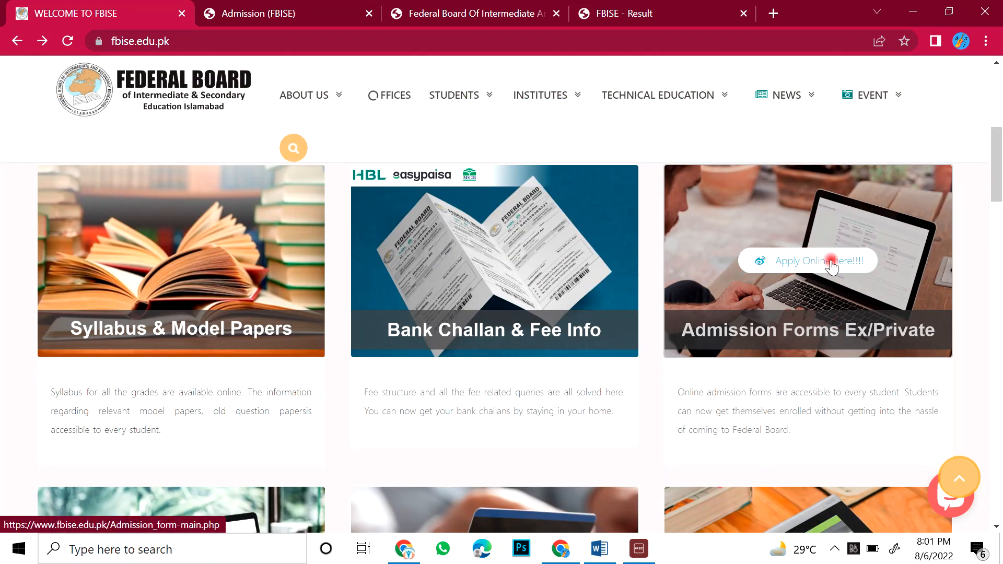
pyautogui.moveTo(866, 351)
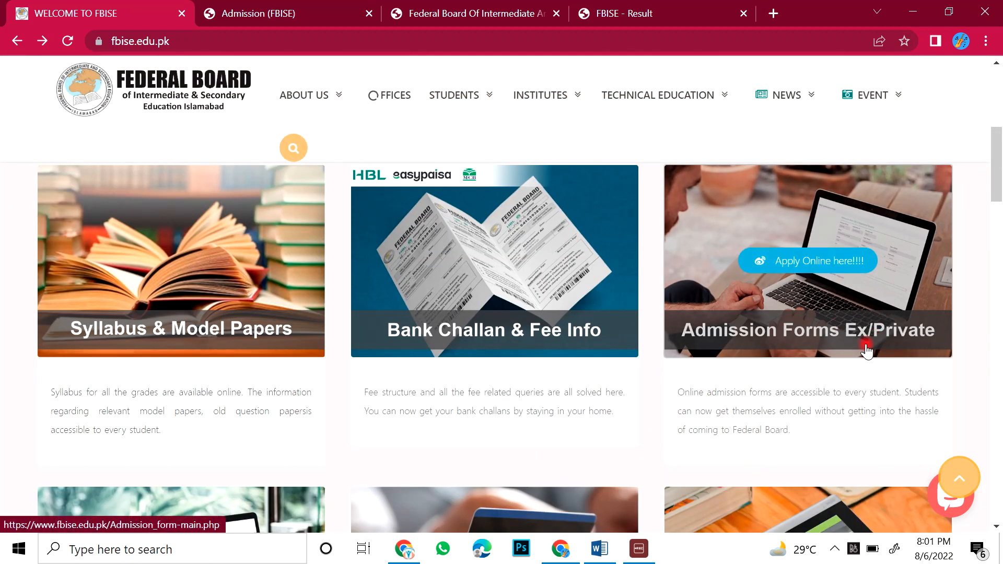
pyautogui.click(807, 260)
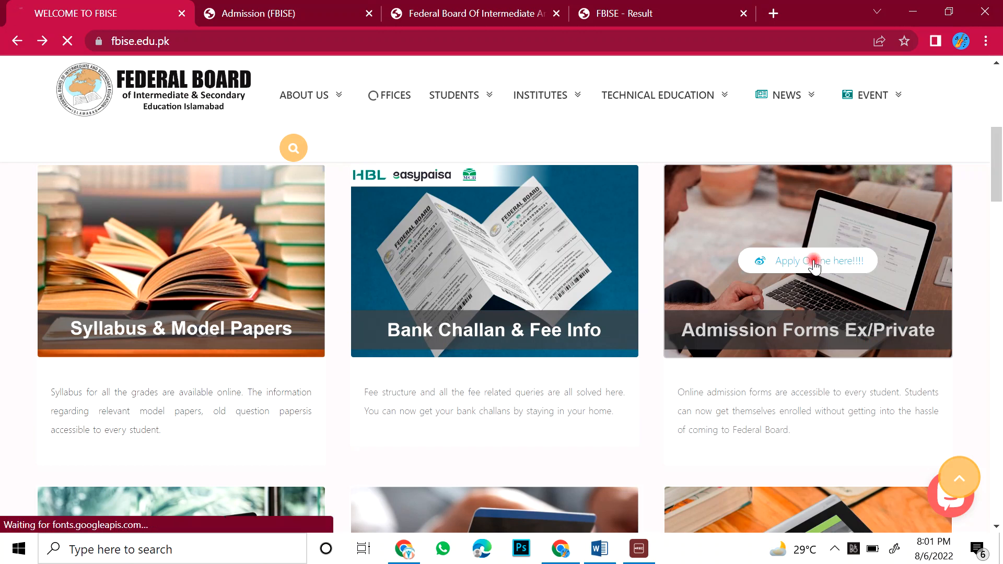
# Step: Reach the 'Online Admission Form for SSC 02nd Annual Examination (Ex/Private Students)' section
pyautogui.click(807, 260)
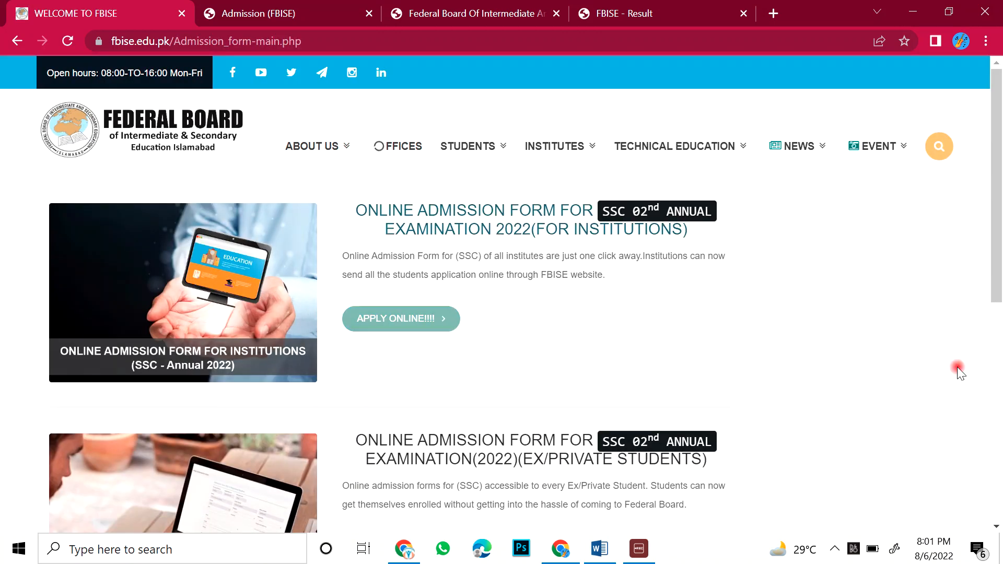
pyautogui.moveTo(974, 358)
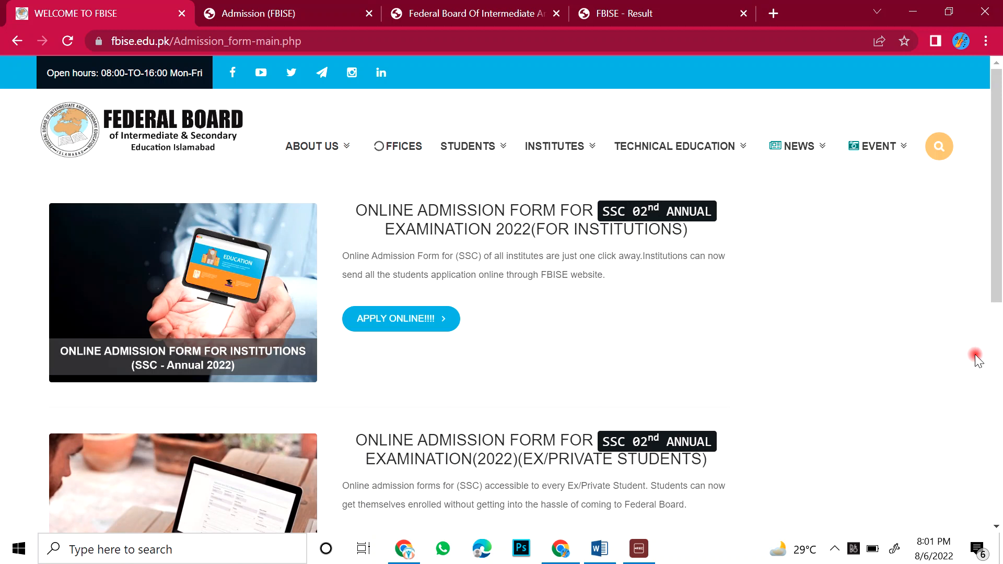
pyautogui.click(516, 229)
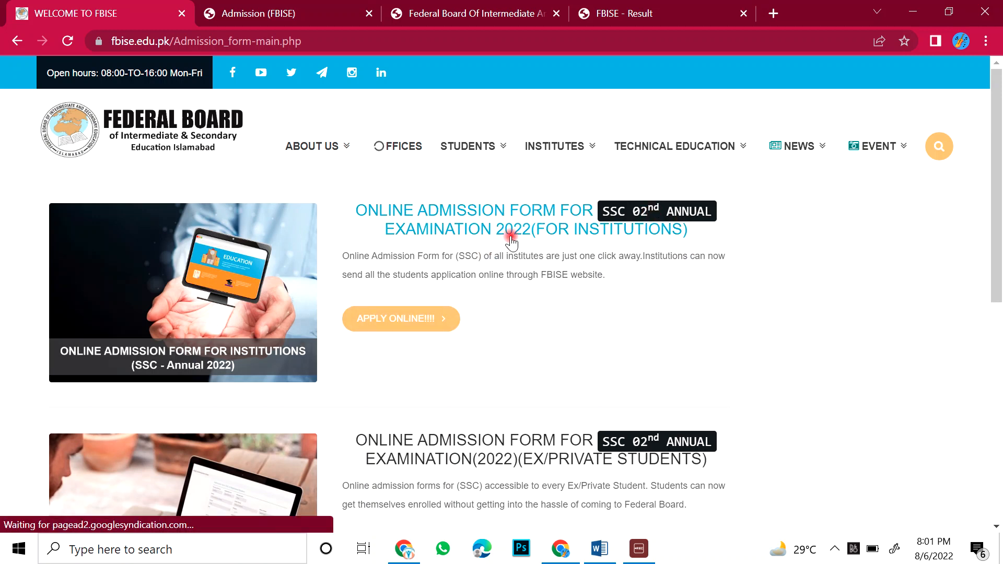
pyautogui.moveTo(569, 389)
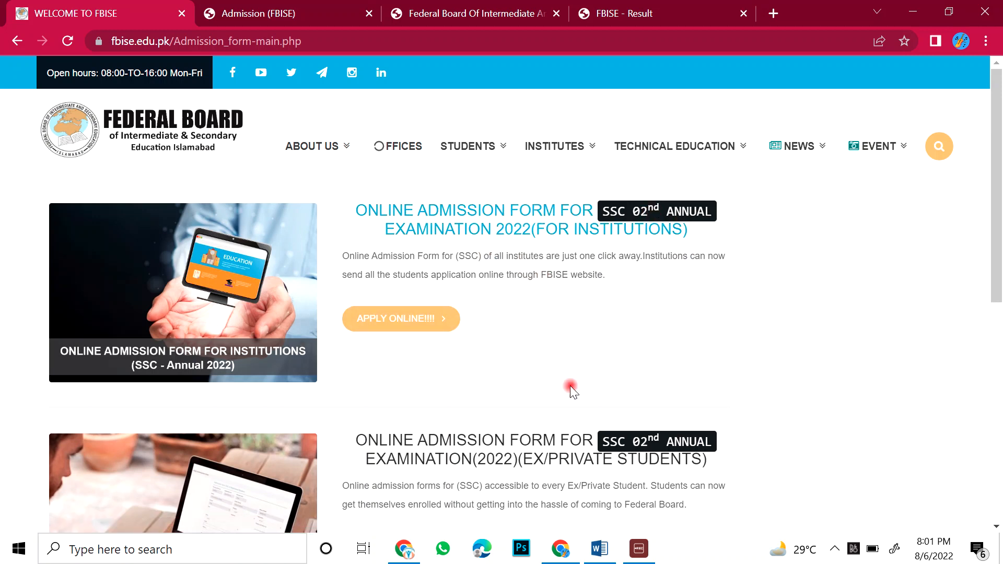
pyautogui.moveTo(579, 480)
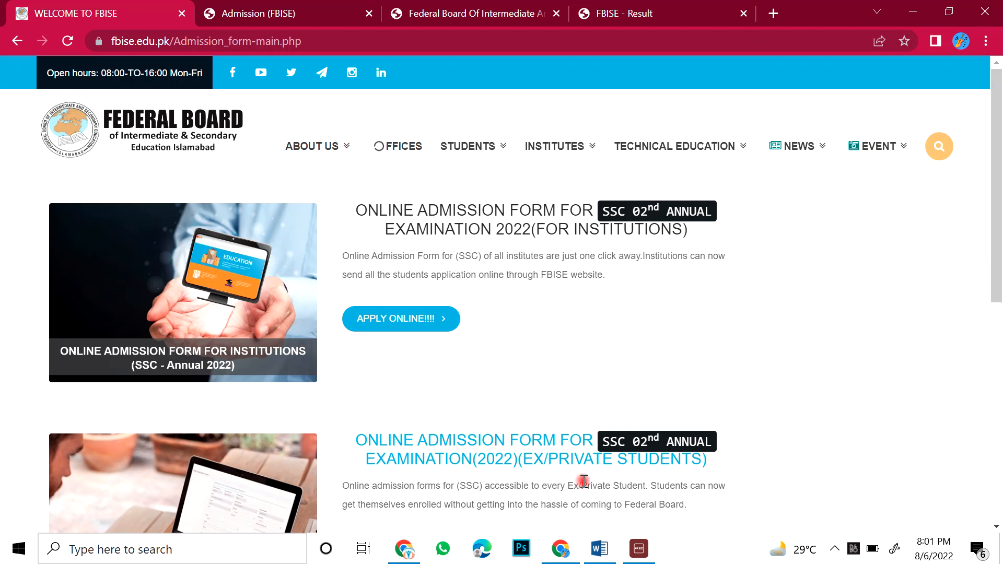
pyautogui.moveTo(703, 413)
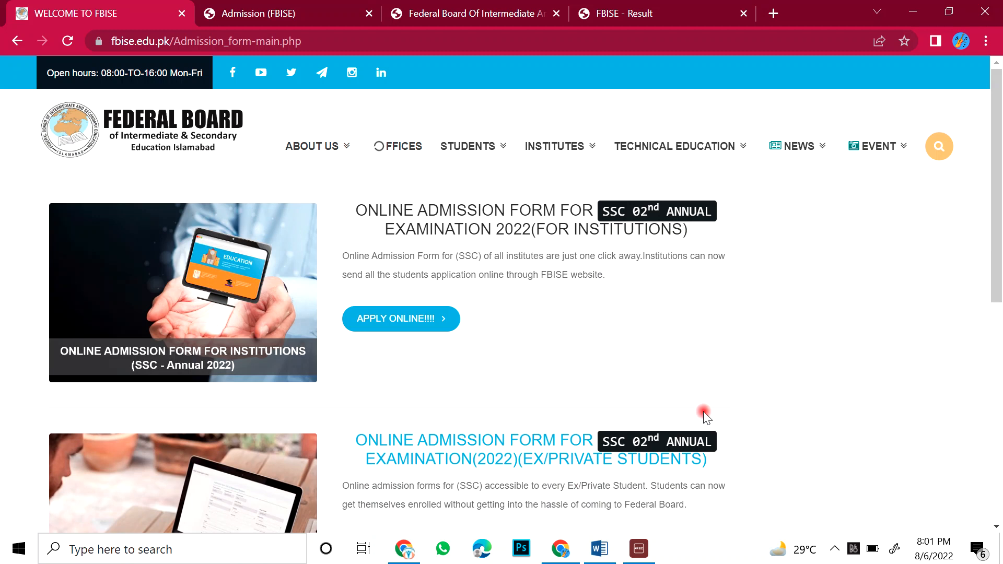
pyautogui.scroll(-3)
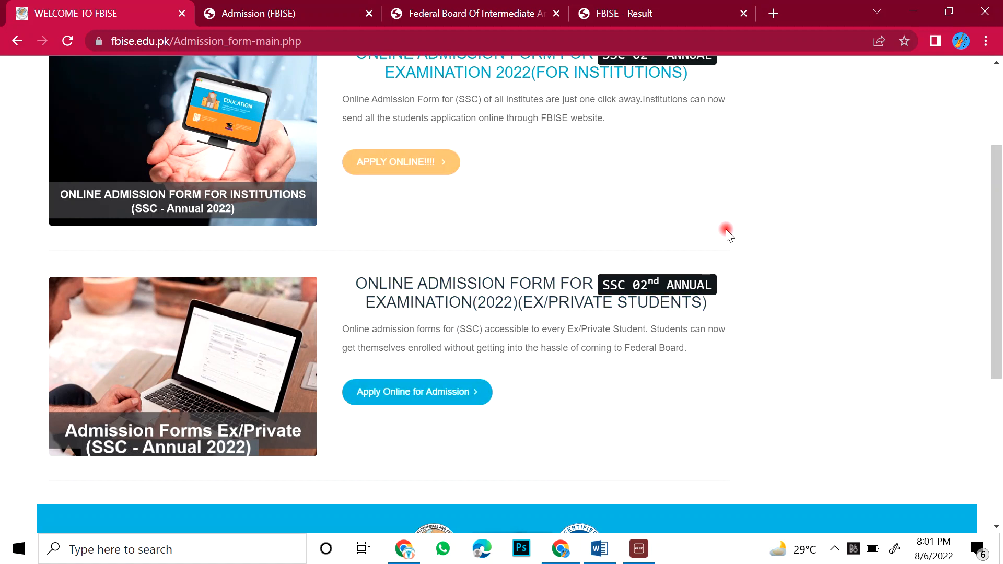
pyautogui.moveTo(500, 306)
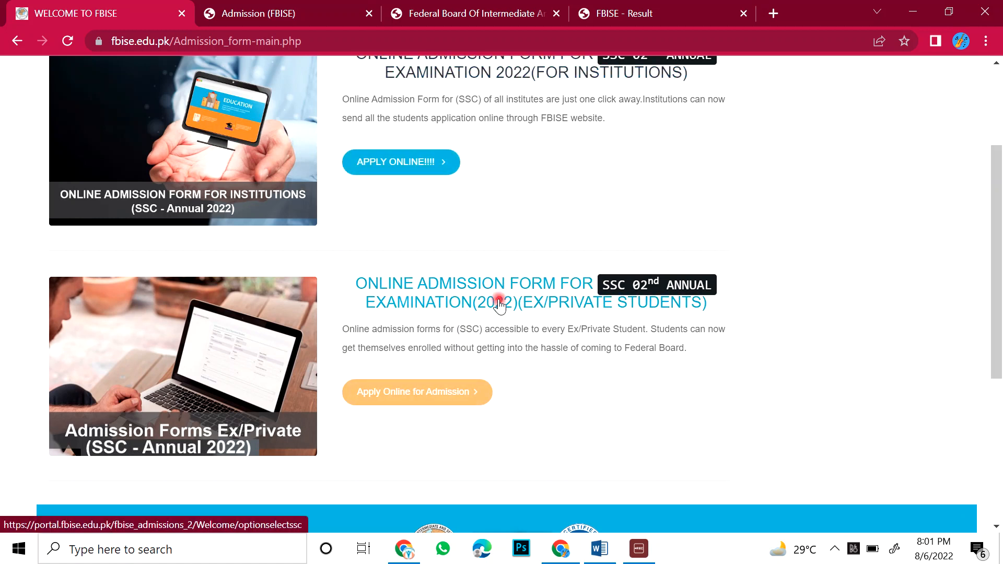
pyautogui.moveTo(678, 300)
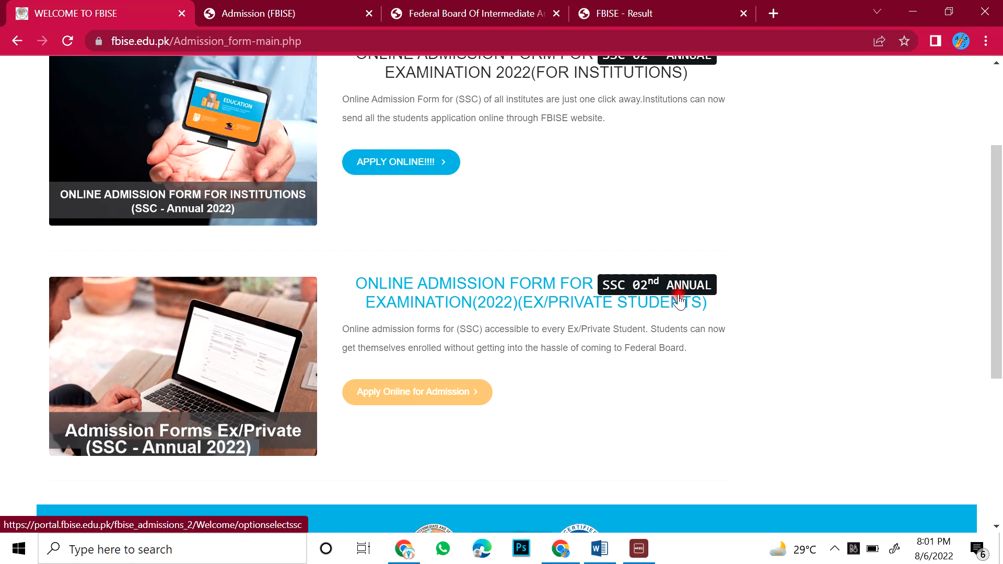
pyautogui.moveTo(553, 322)
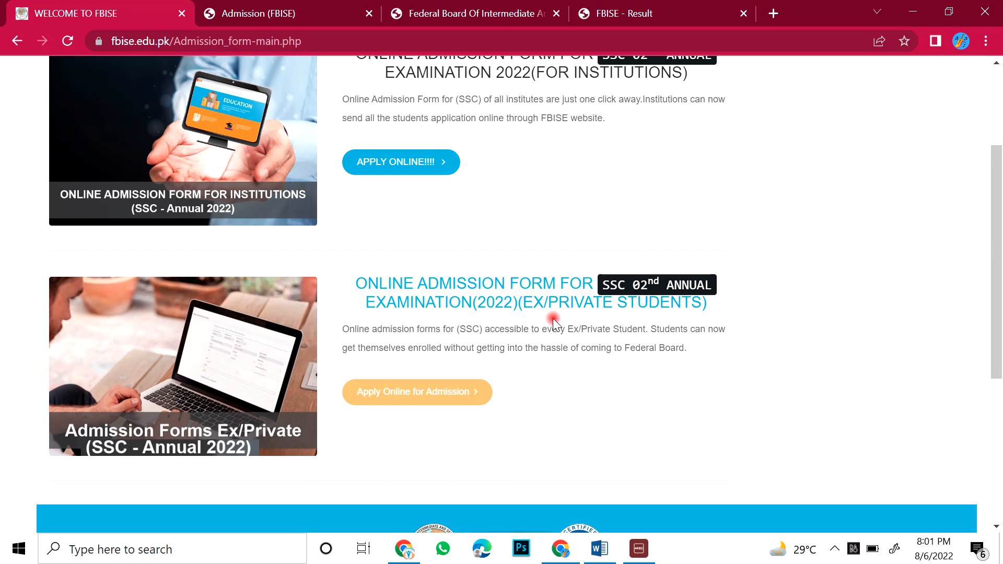
pyautogui.moveTo(747, 309)
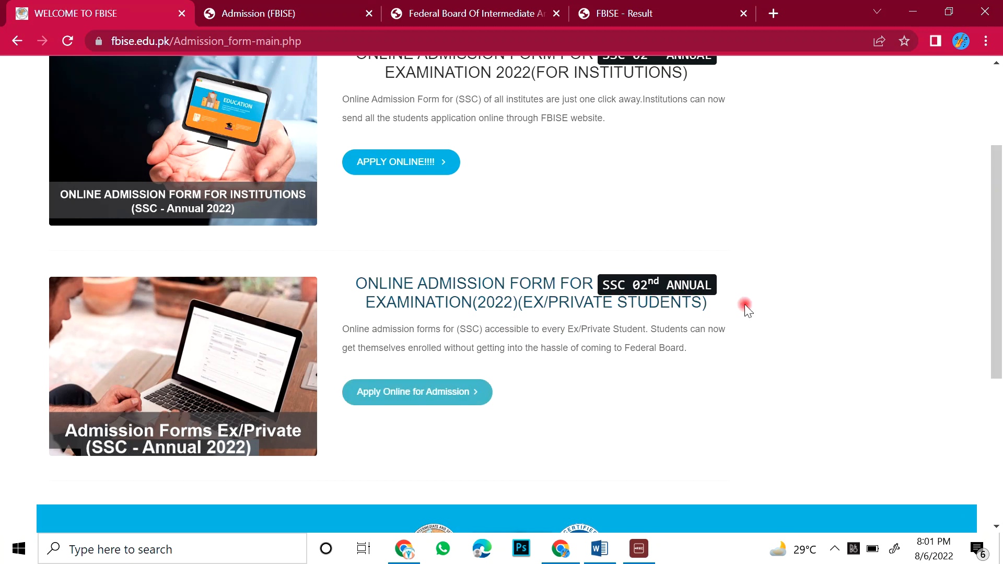
pyautogui.moveTo(598, 431)
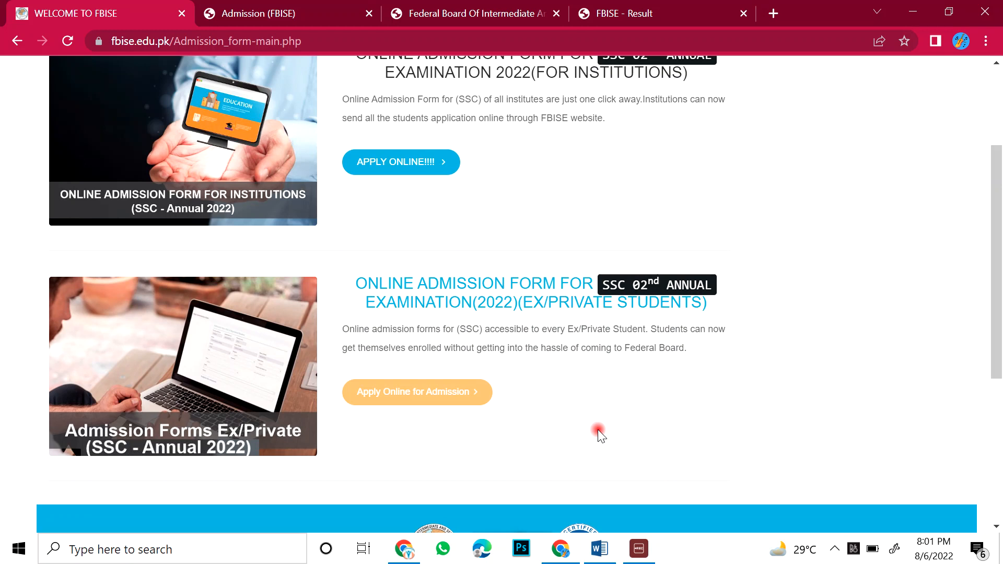
pyautogui.moveTo(534, 444)
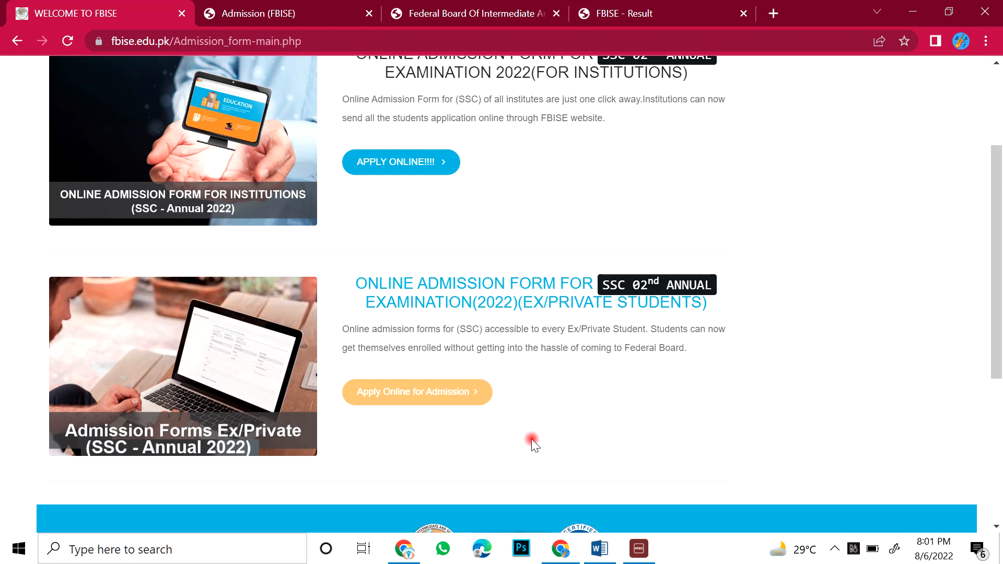
pyautogui.moveTo(557, 436)
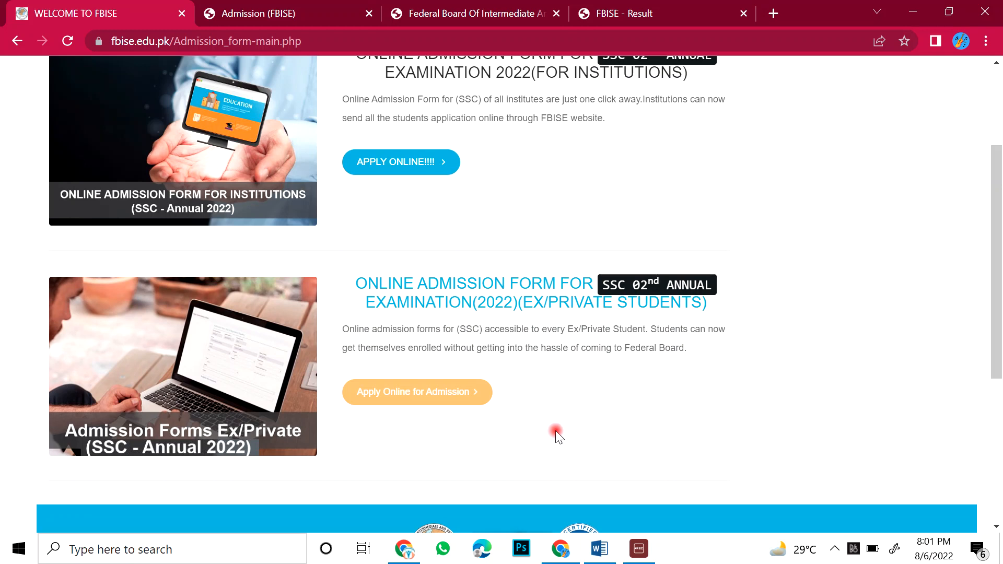
pyautogui.moveTo(512, 478)
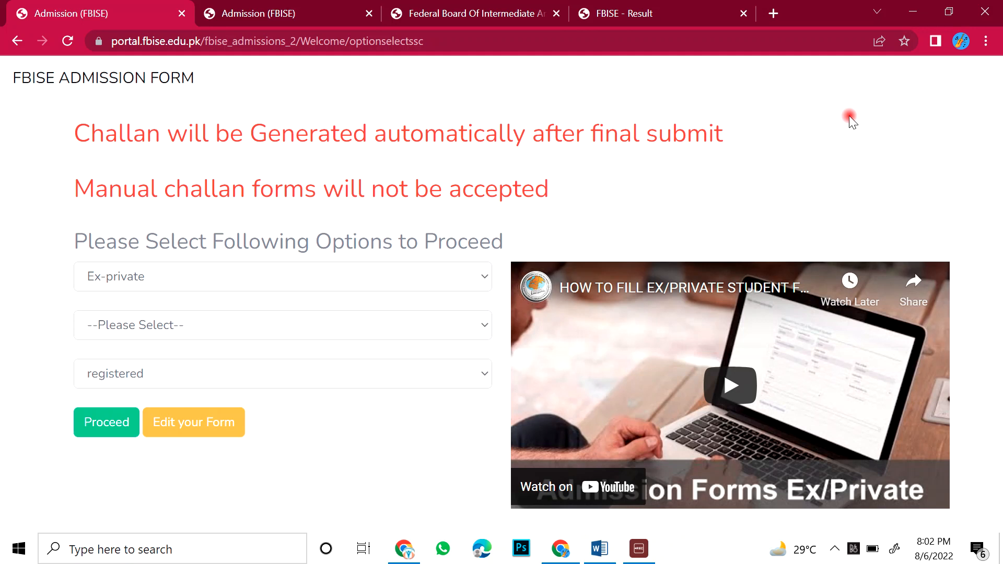
pyautogui.moveTo(848, 121)
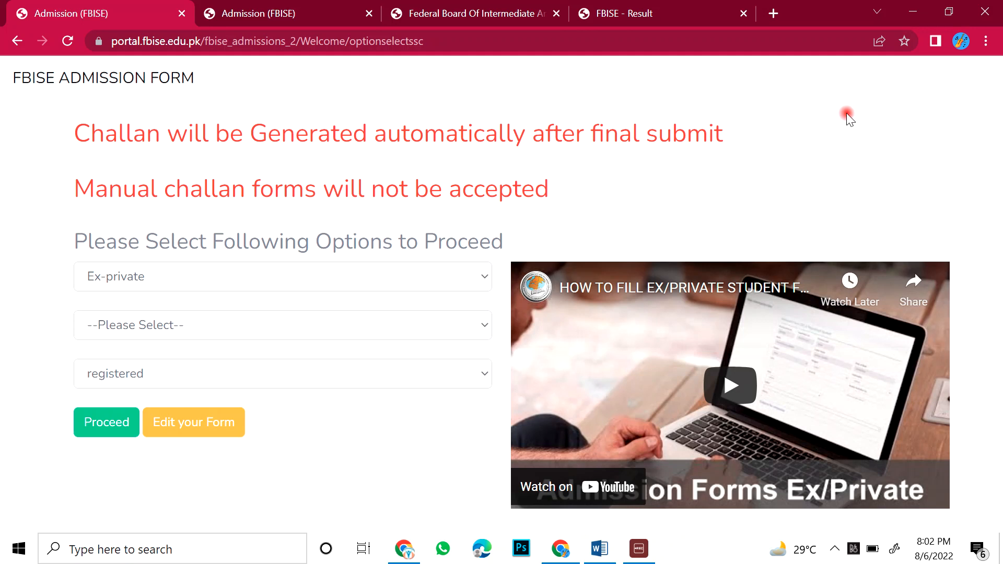
pyautogui.moveTo(5, 245)
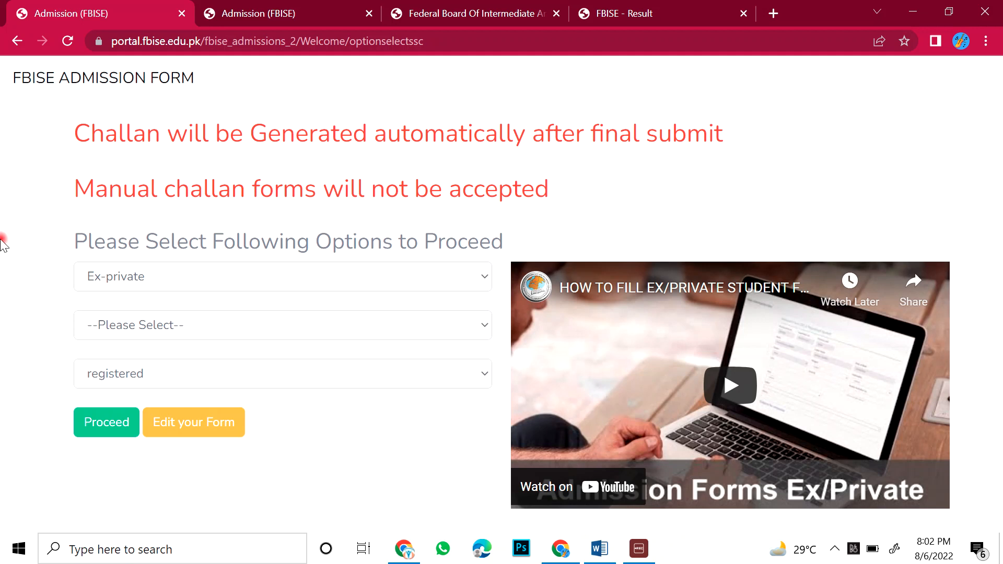
pyautogui.moveTo(647, 190)
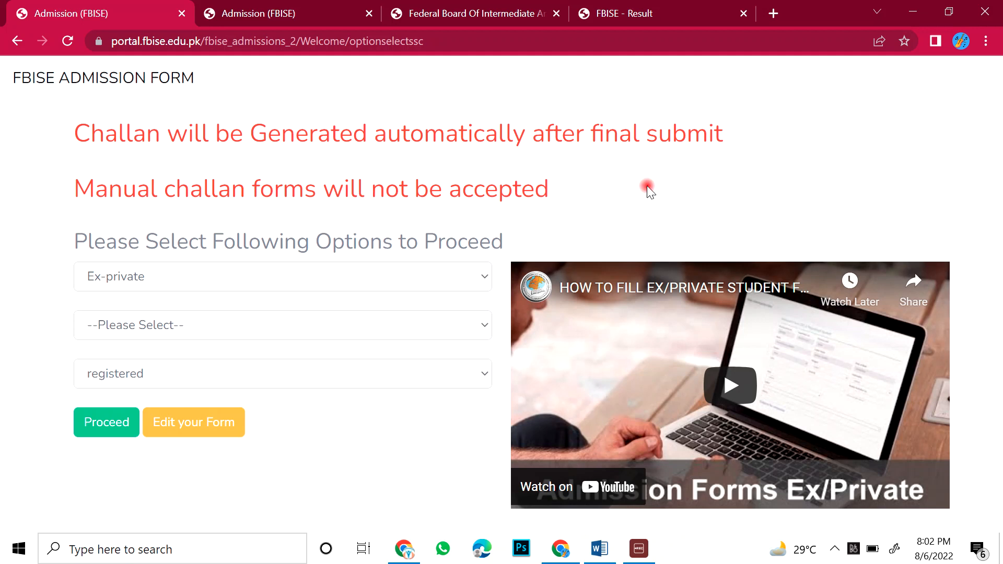
pyautogui.moveTo(27, 249)
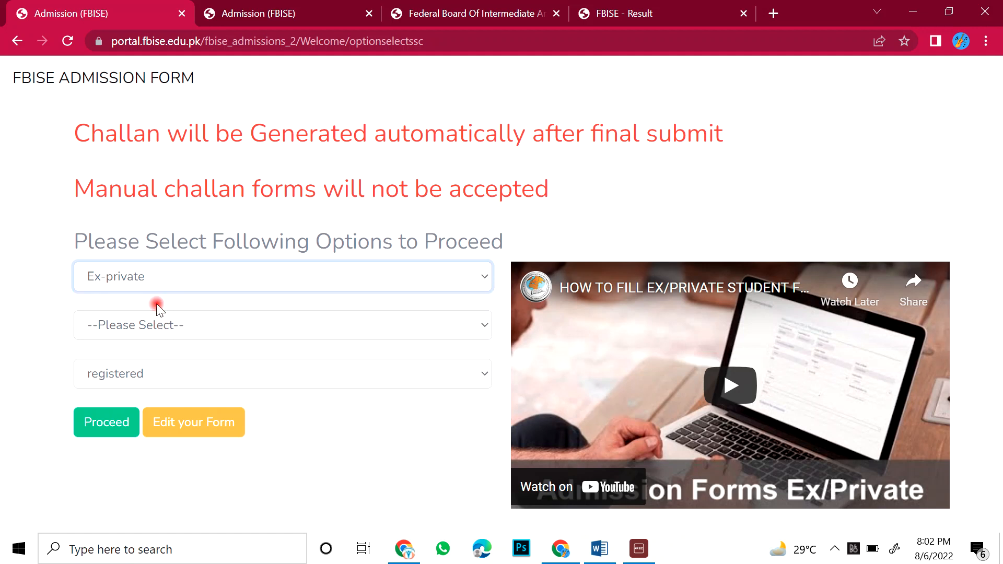
# Step: Choose SSC-I as the class, keeping Ex-private and registered, rechecking it stays SSC-I not SSC-II
pyautogui.click(282, 324)
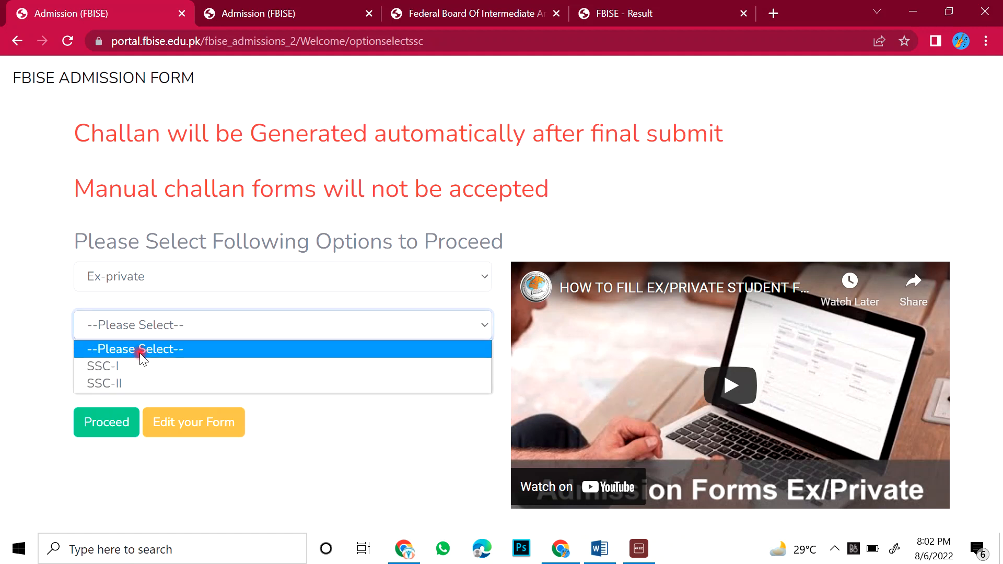
pyautogui.moveTo(118, 366)
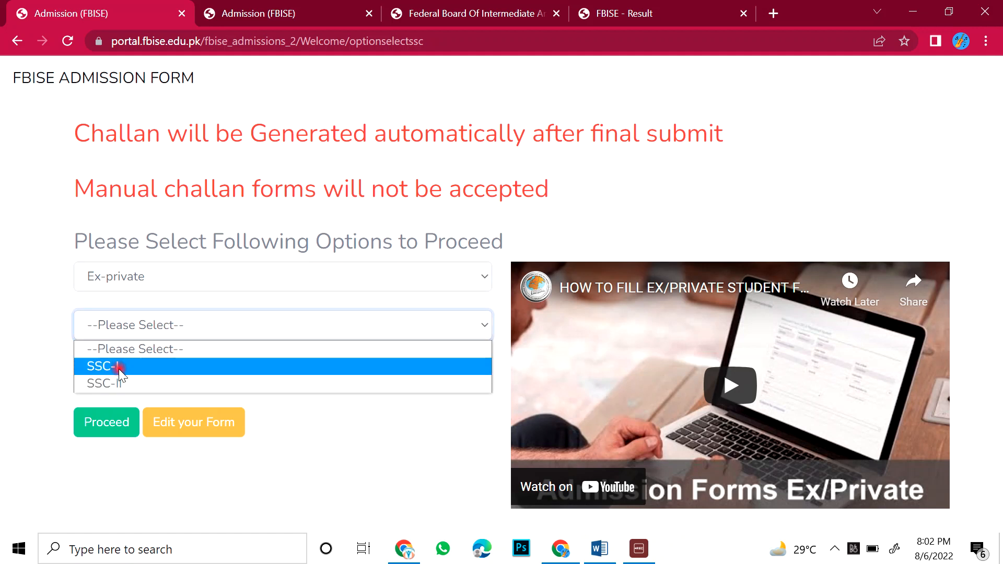
pyautogui.click(105, 367)
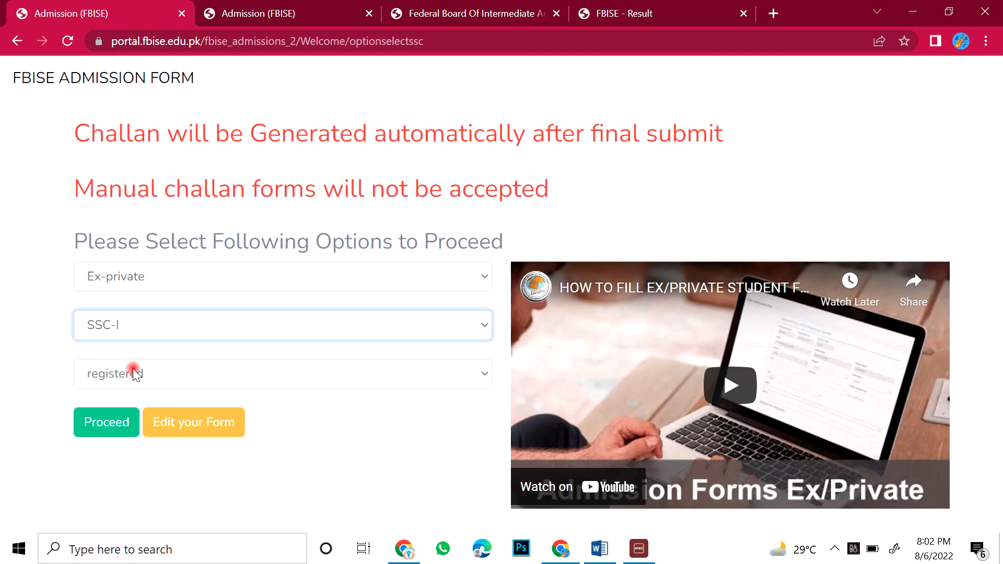
pyautogui.moveTo(180, 334)
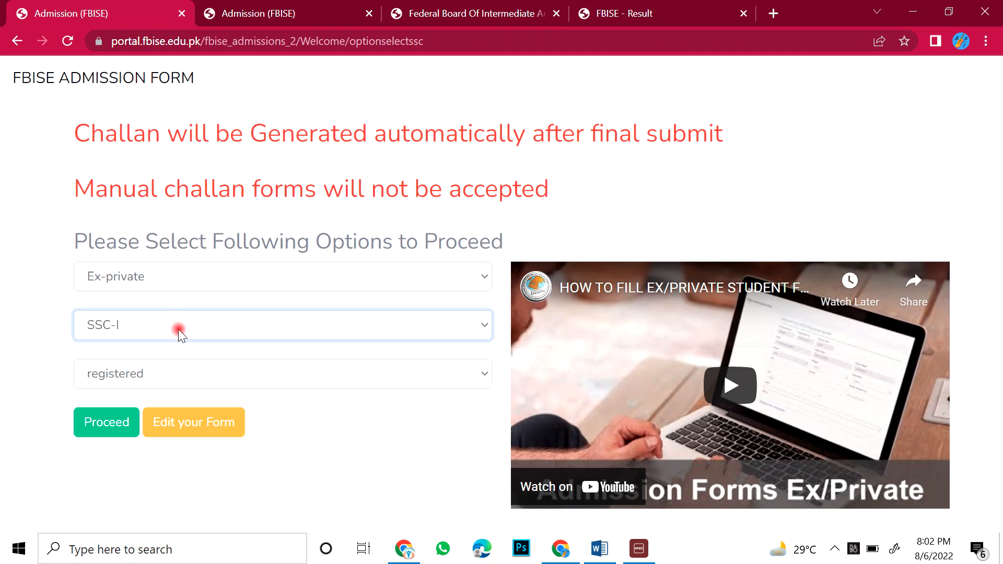
pyautogui.click(281, 325)
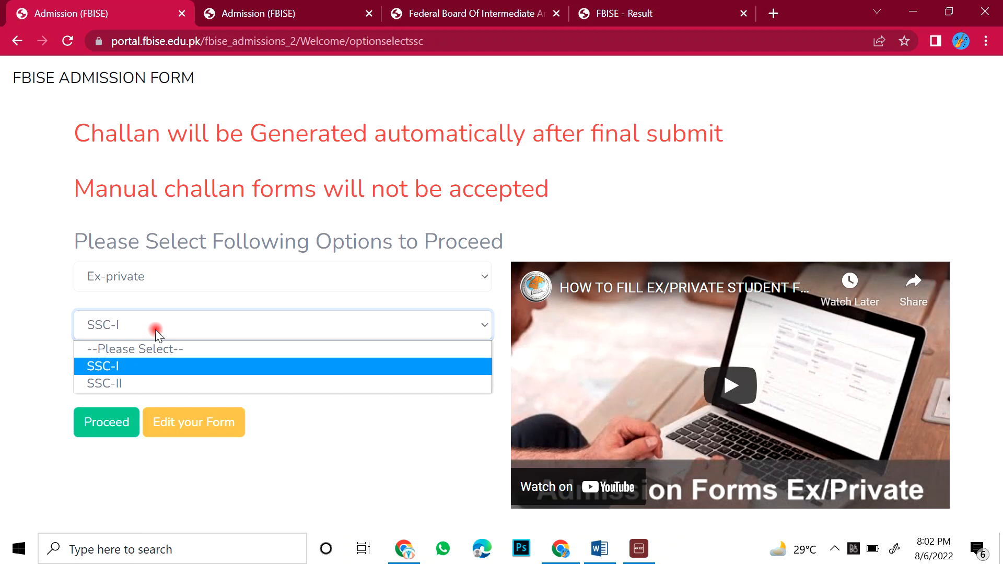
pyautogui.moveTo(148, 371)
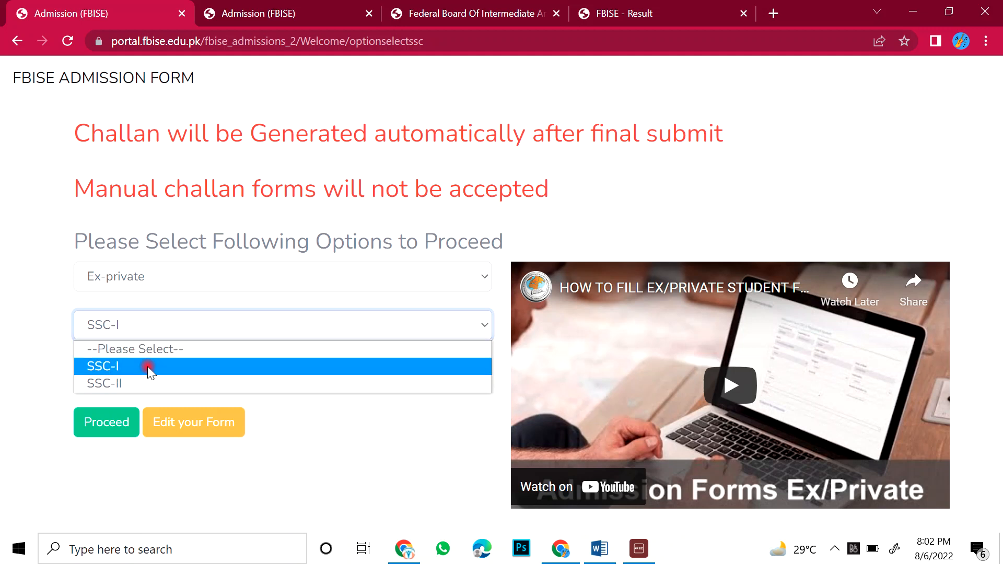
pyautogui.click(102, 366)
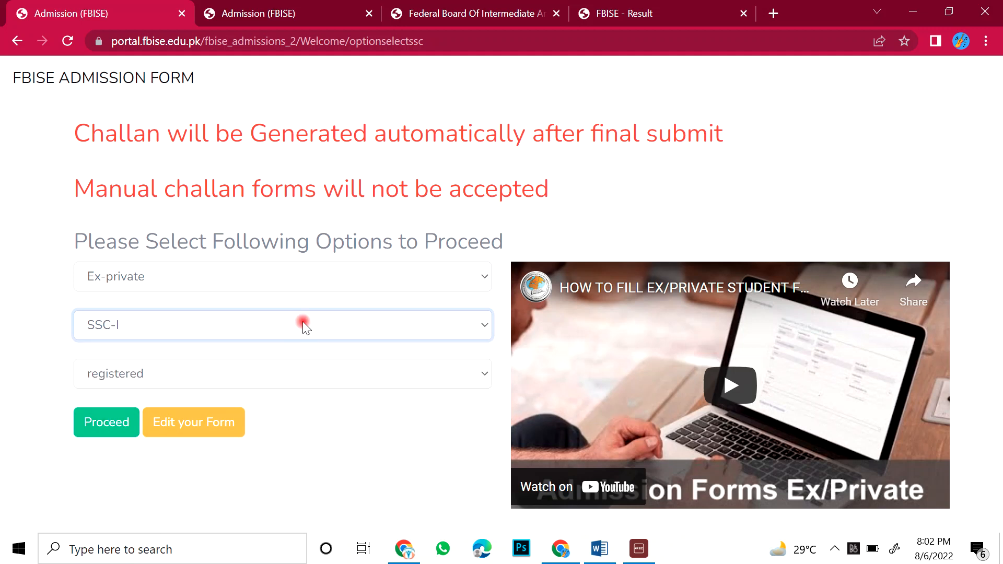
pyautogui.click(281, 325)
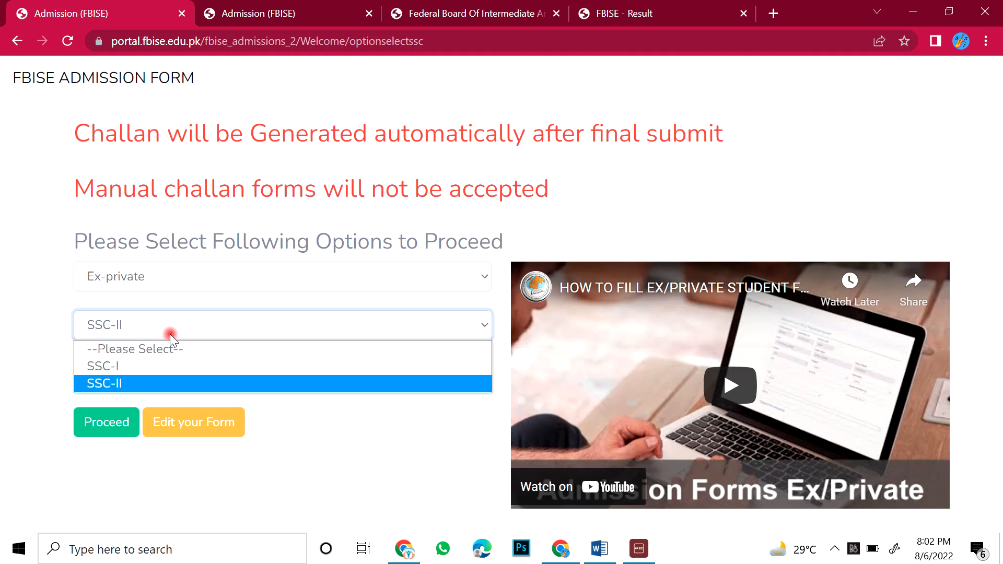
pyautogui.click(102, 365)
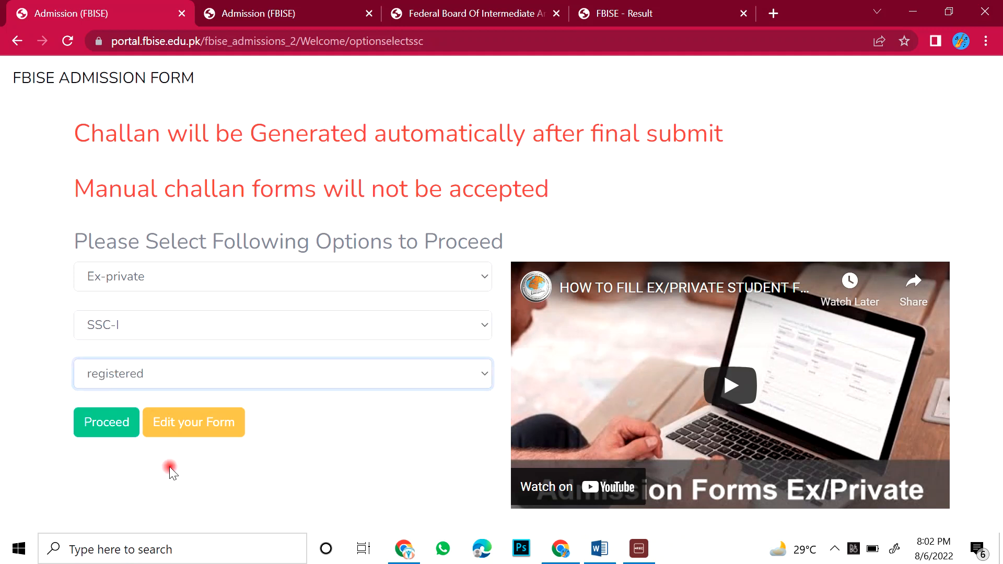
# Step: Continue to the SSC-I registration number entry step
pyautogui.click(106, 422)
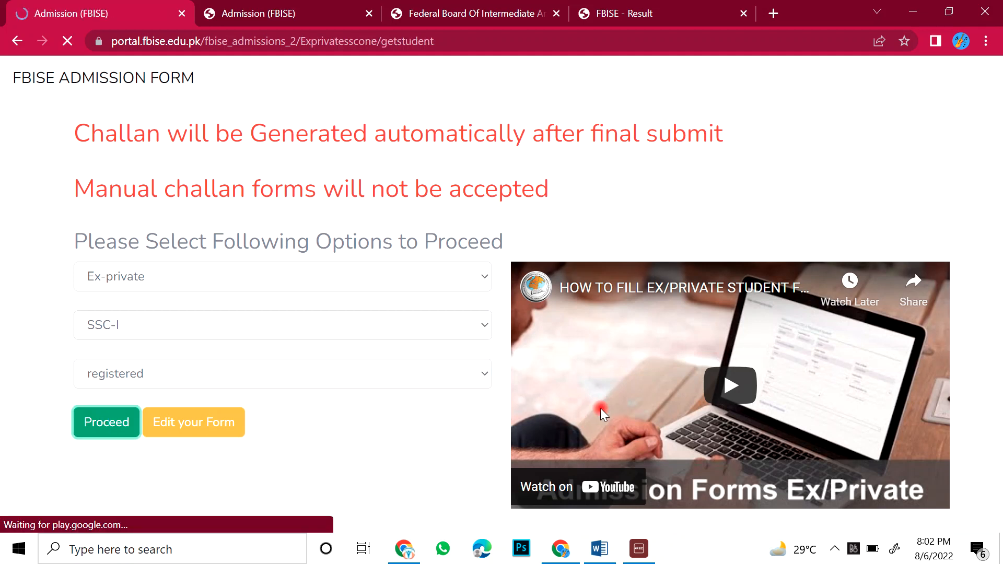
pyautogui.click(105, 422)
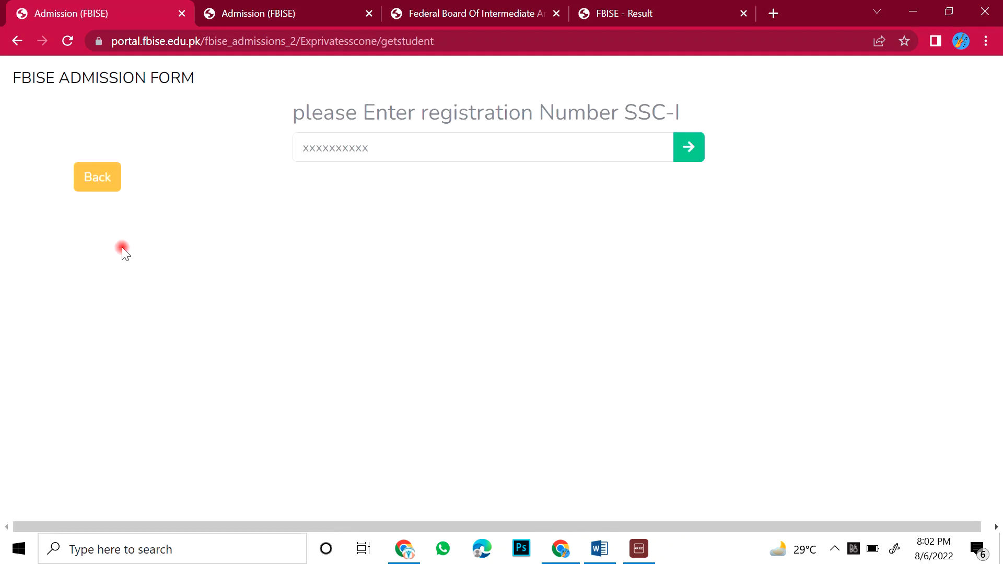
pyautogui.moveTo(361, 135)
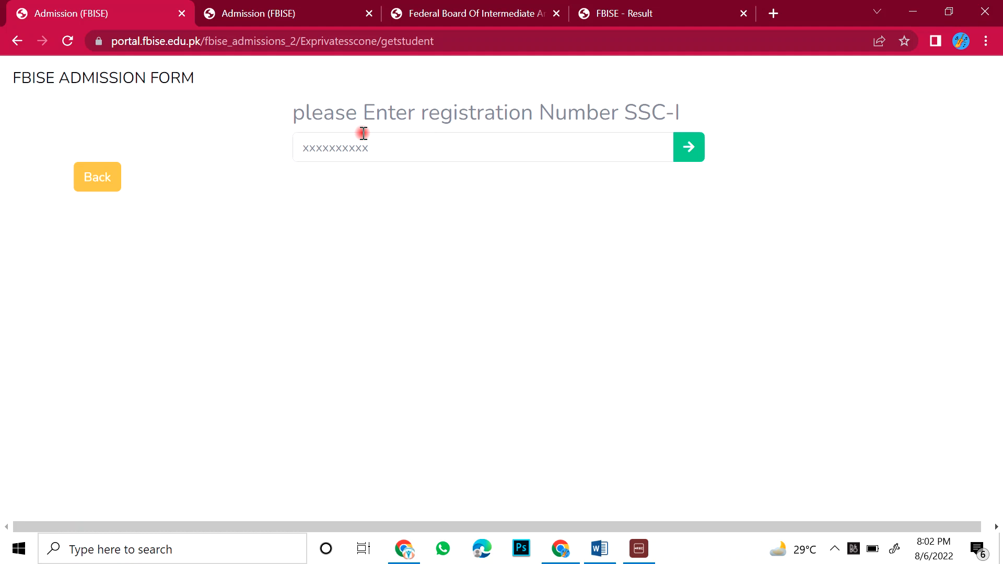
pyautogui.doubleClick(651, 113)
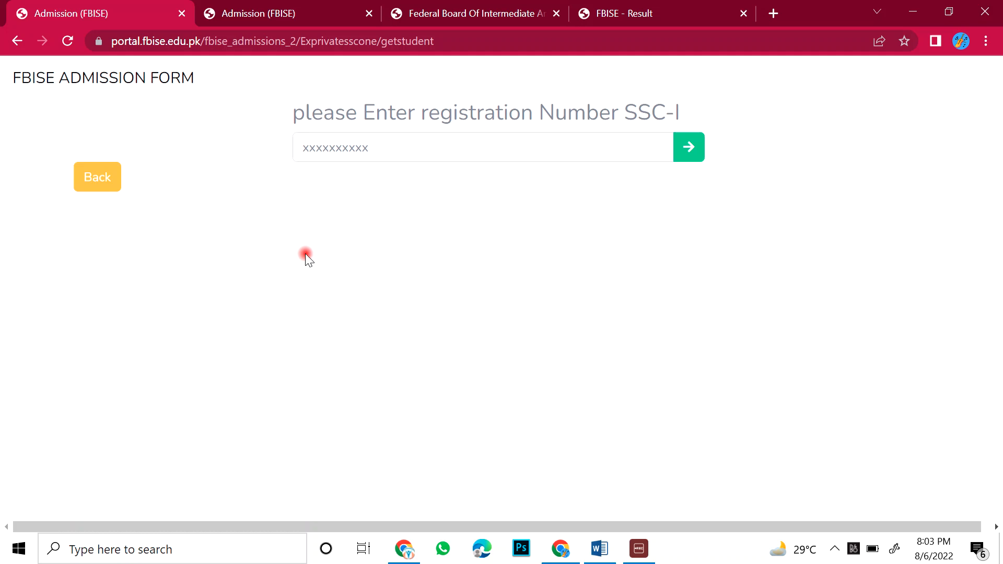
pyautogui.moveTo(288, 216)
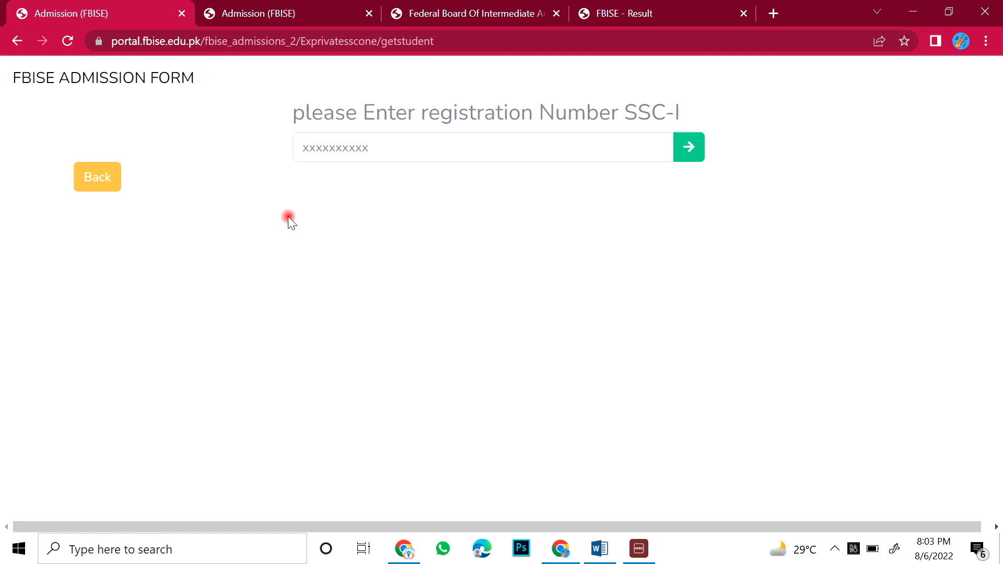
pyautogui.click(432, 147)
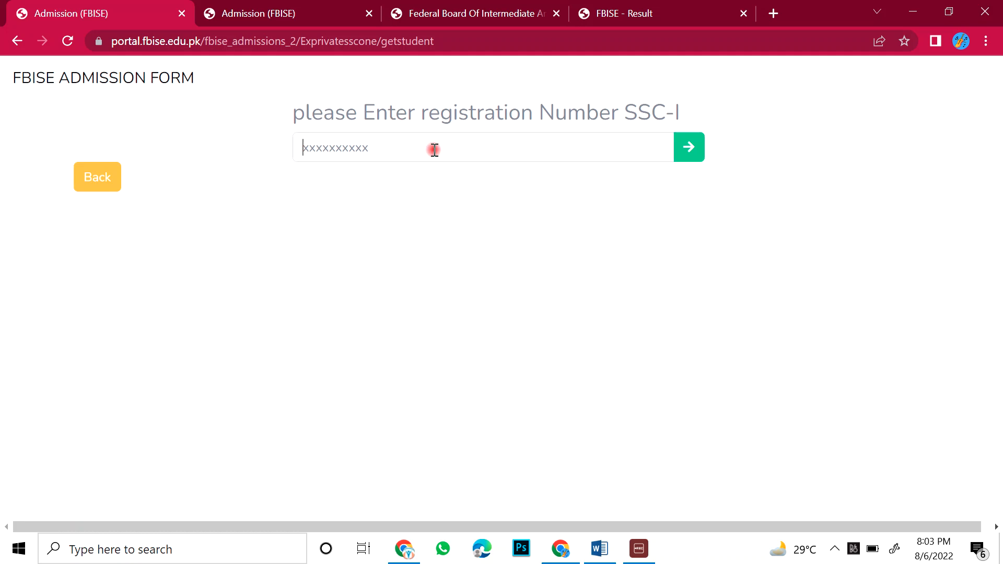
pyautogui.rightClick(432, 147)
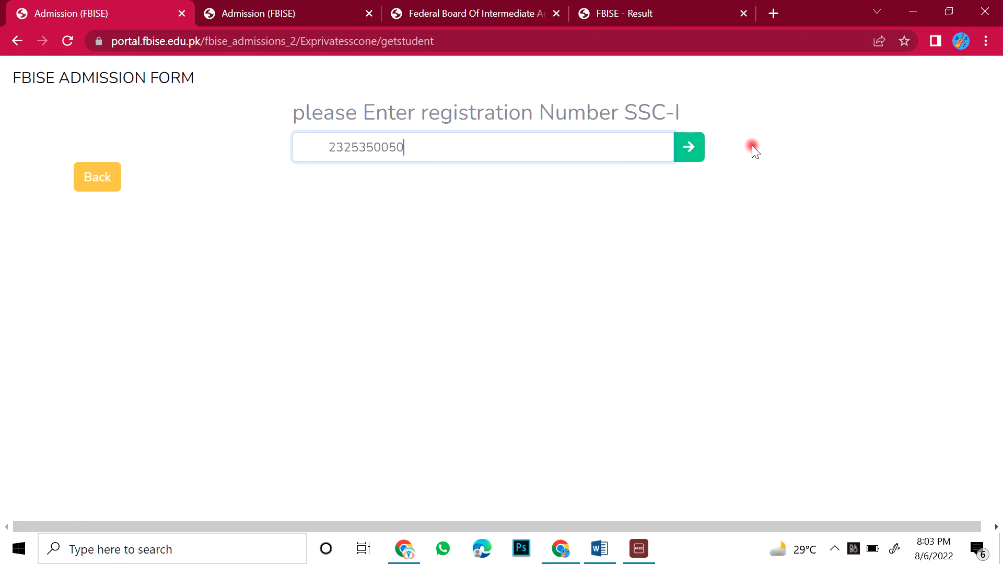
pyautogui.click(688, 147)
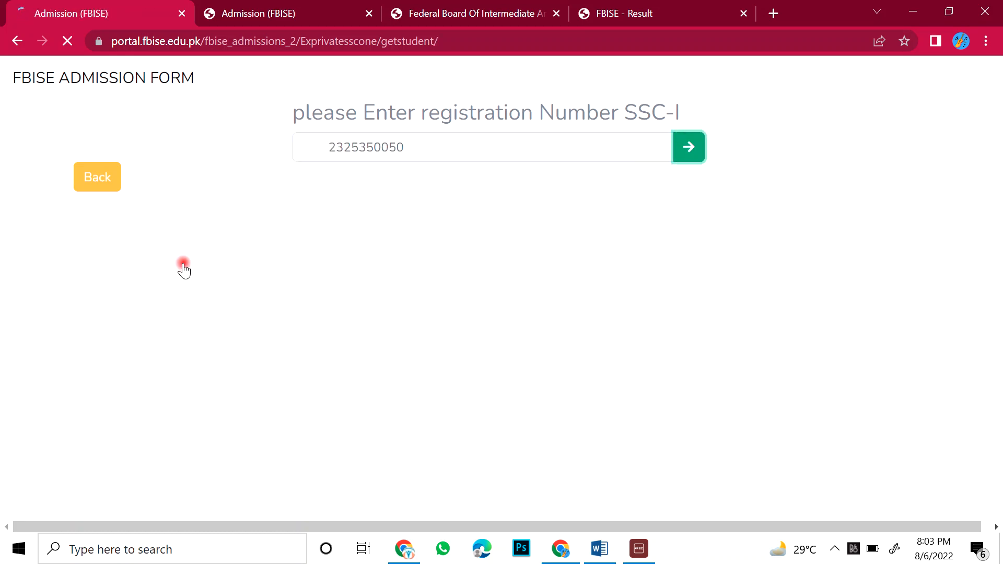
pyautogui.click(689, 146)
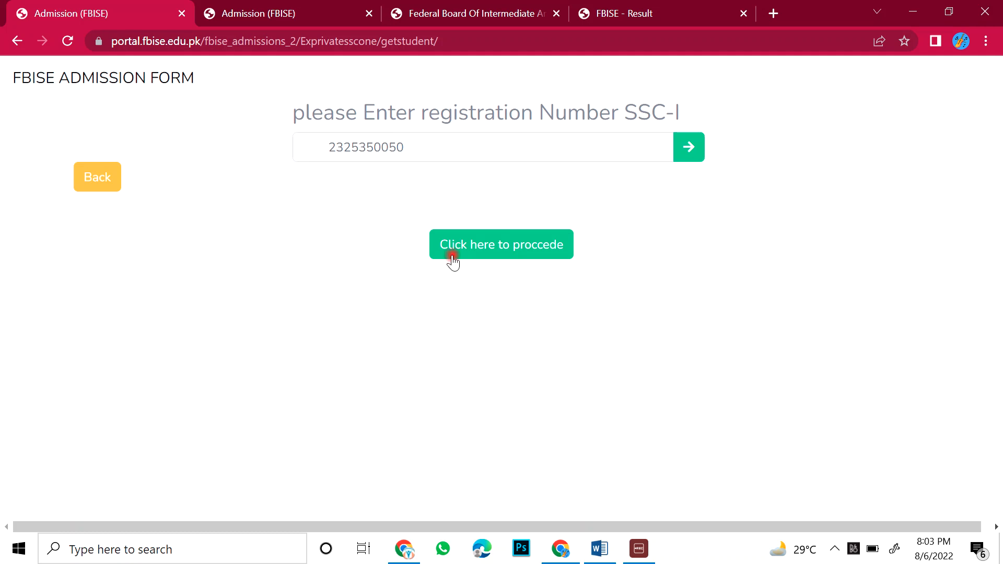
pyautogui.moveTo(475, 291)
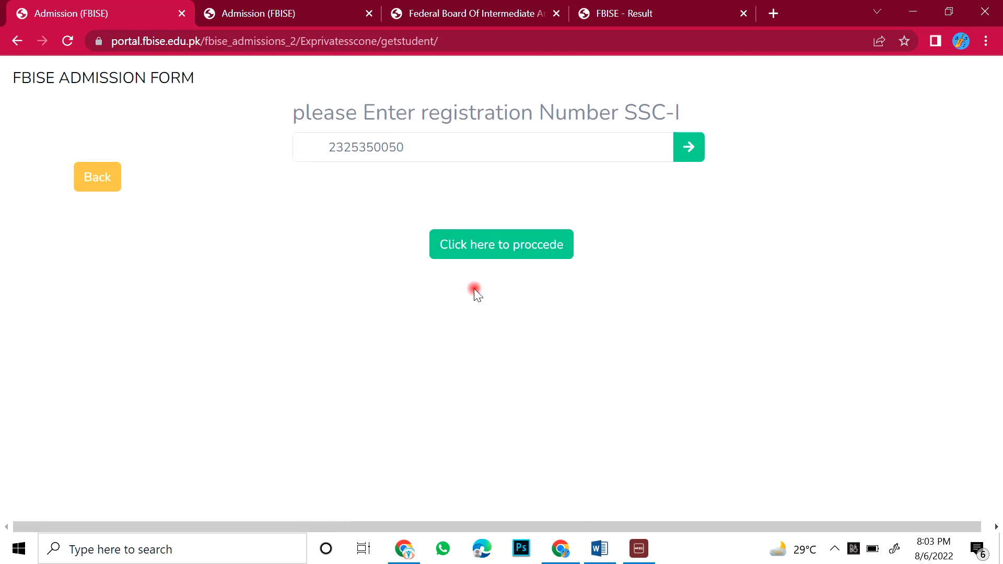
# Step: Proceed to the registered SSC-I student admission form
pyautogui.click(501, 243)
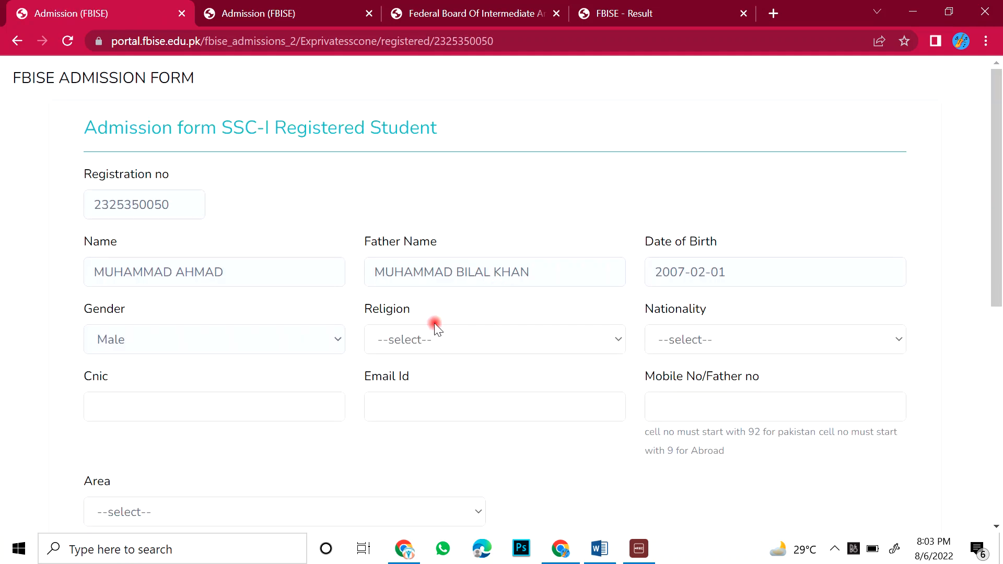
pyautogui.moveTo(214, 220)
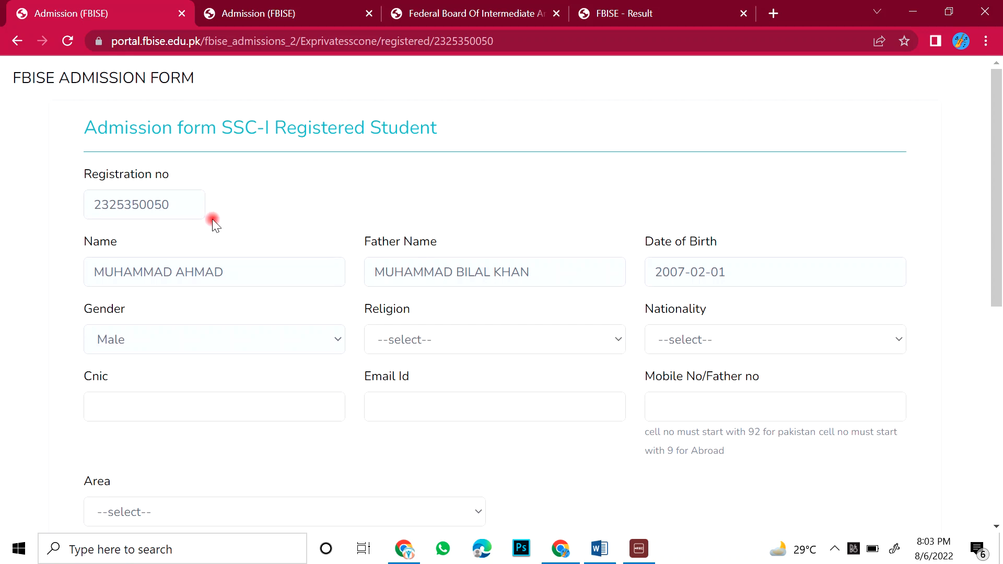
pyautogui.moveTo(417, 253)
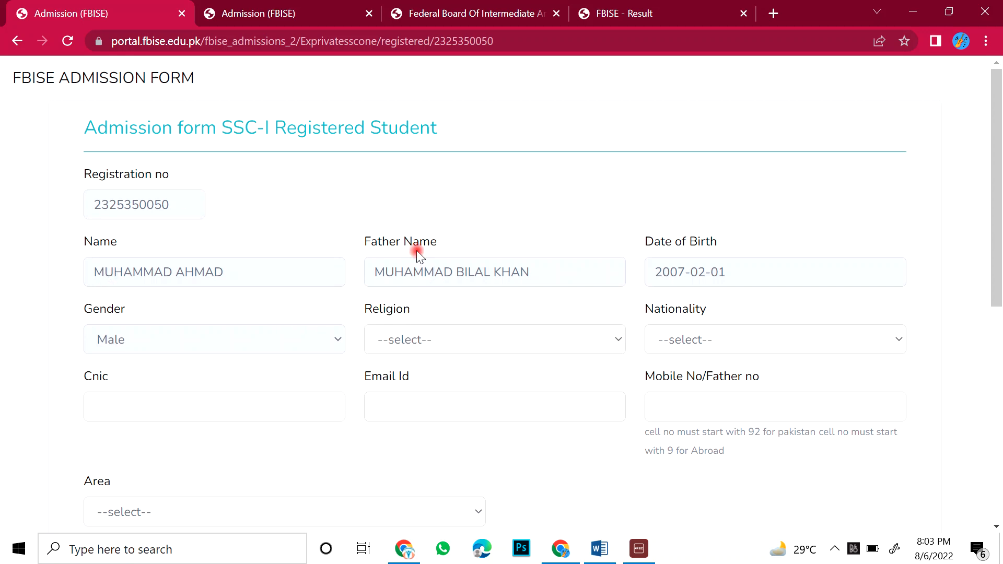
pyautogui.scroll(-3)
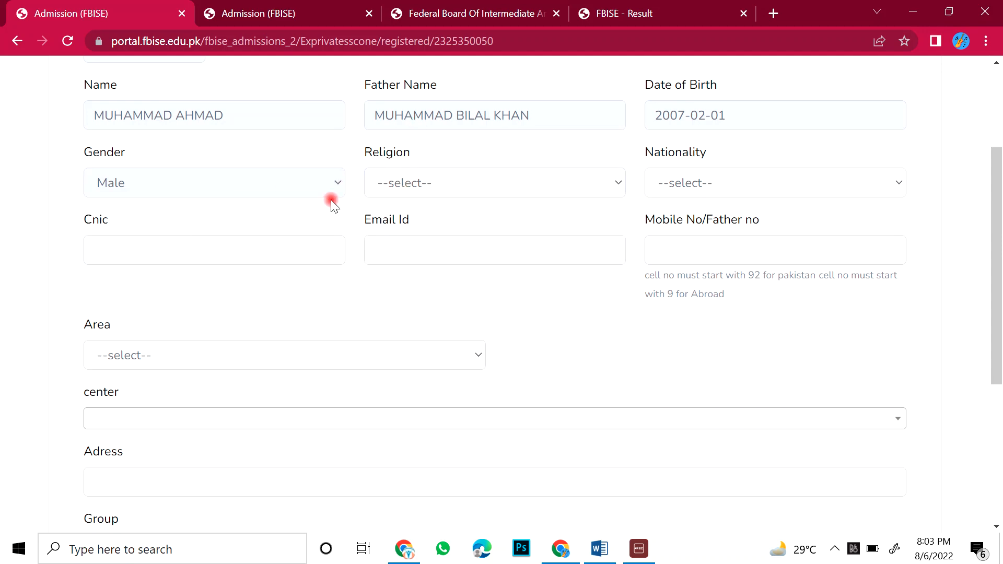
pyautogui.scroll(-3)
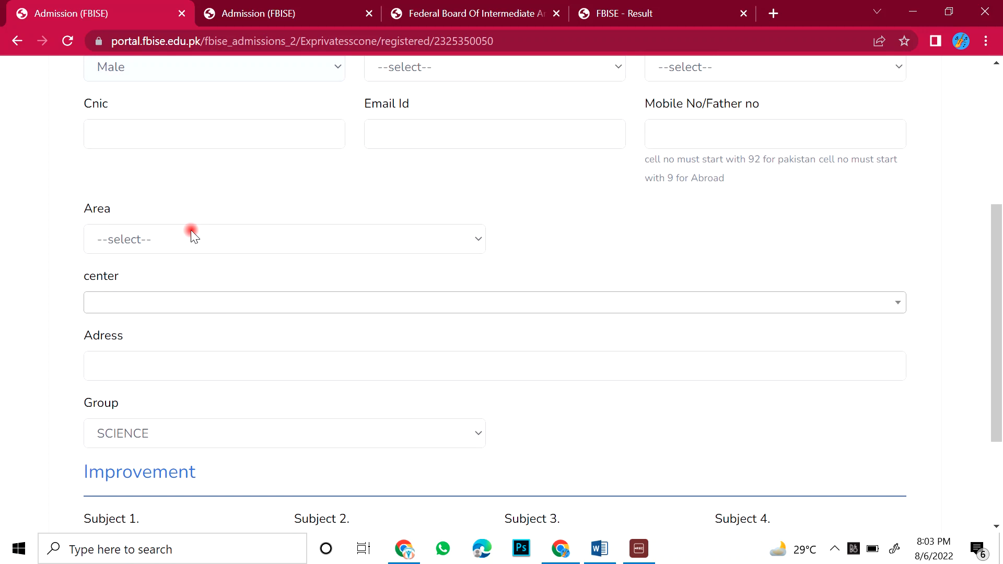
# Step: Set religion to Muslim and nationality to Pakistani on the admission form
pyautogui.click(494, 144)
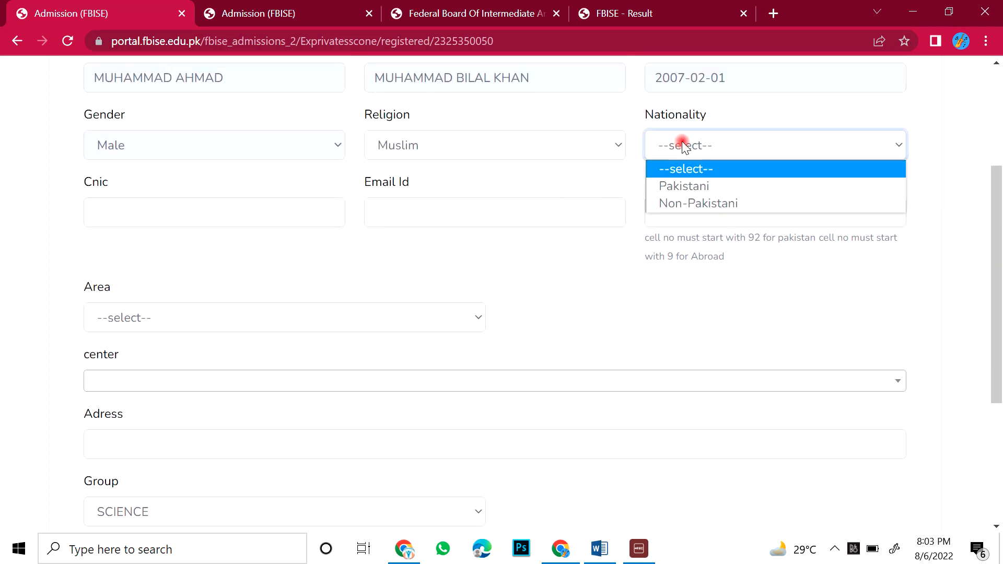
pyautogui.click(683, 186)
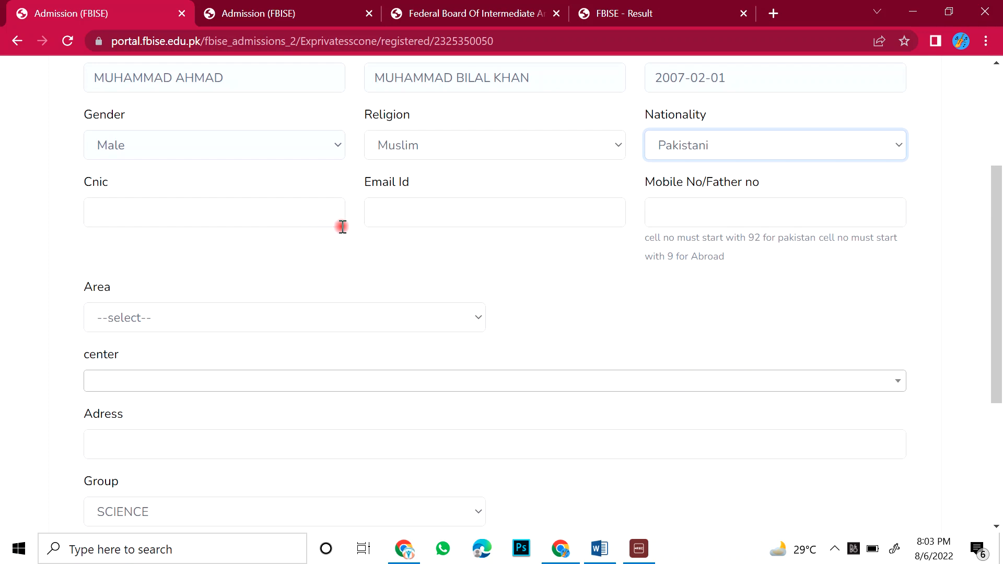
pyautogui.moveTo(527, 203)
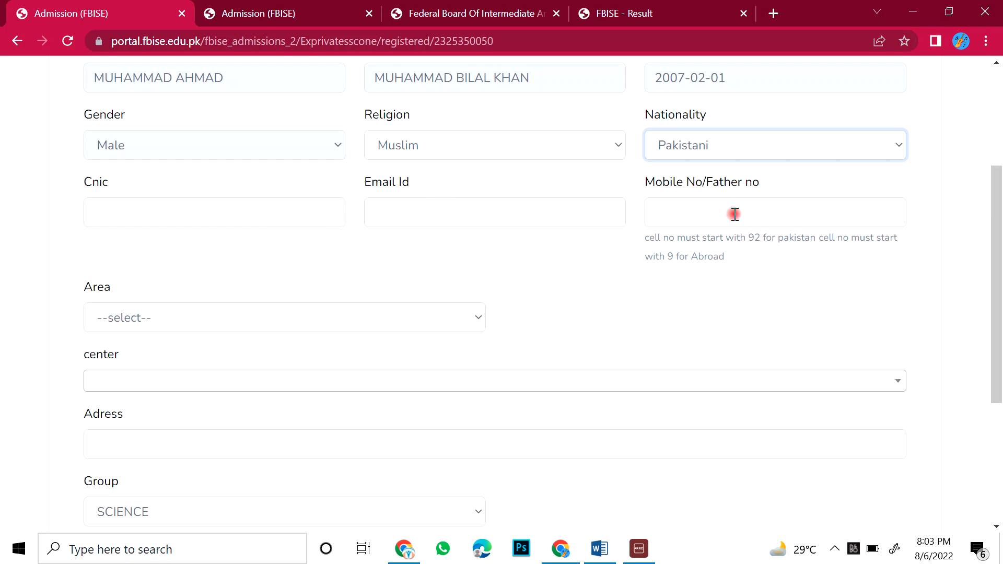
pyautogui.scroll(-3)
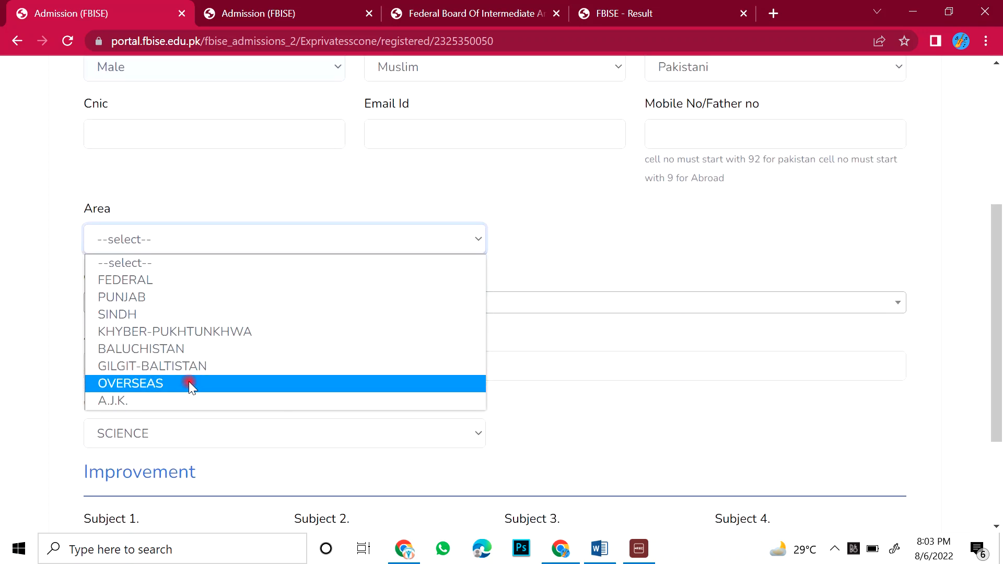
pyautogui.moveTo(157, 314)
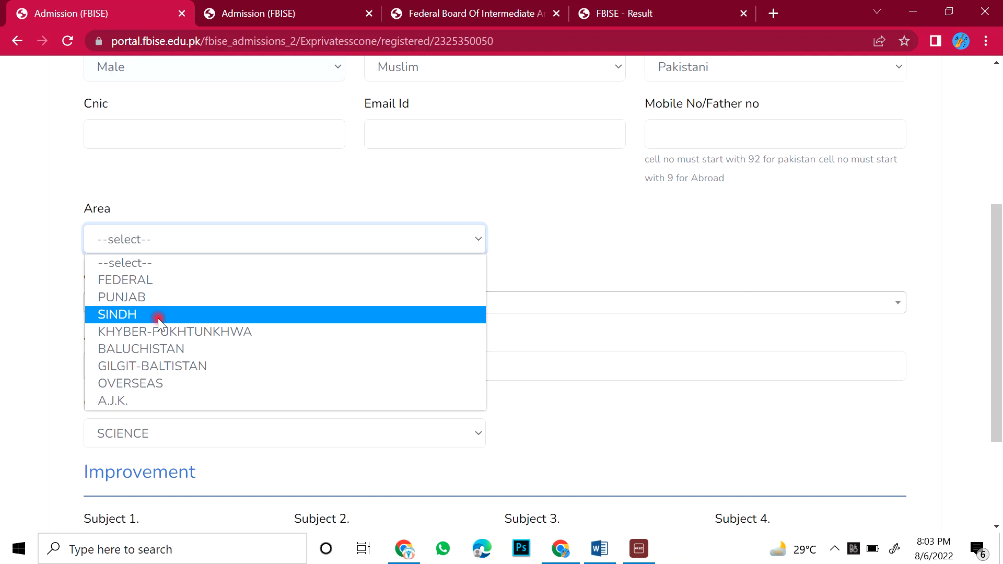
# Step: Try Sindh and Punjab areas, then set the exam area to FEDERAL
pyautogui.click(122, 296)
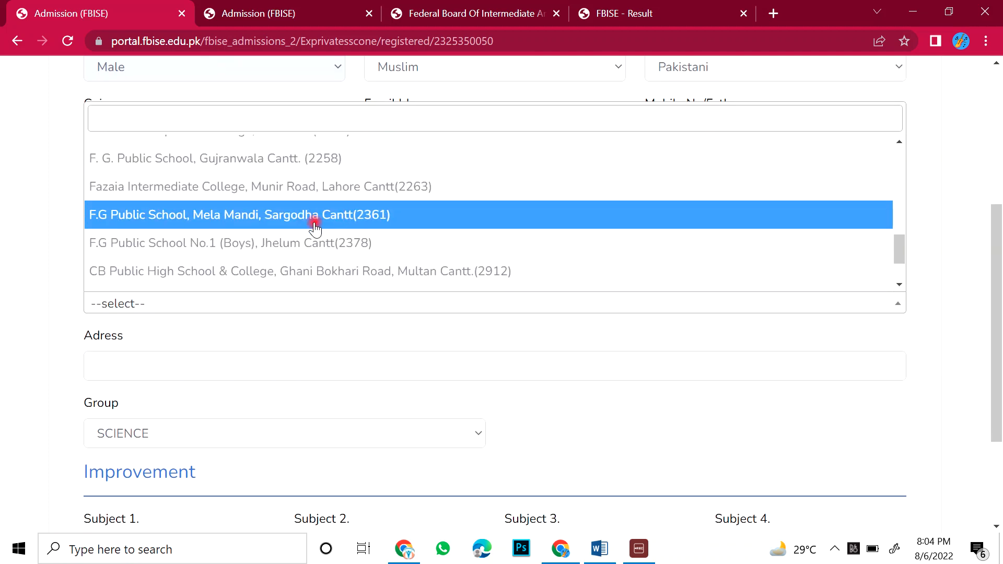
pyautogui.scroll(-3)
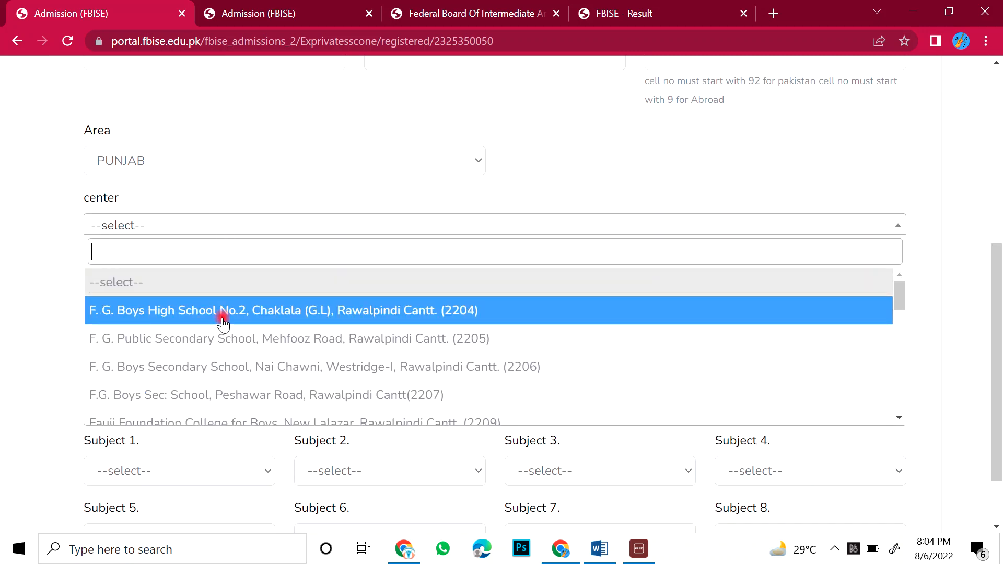
pyautogui.moveTo(244, 338)
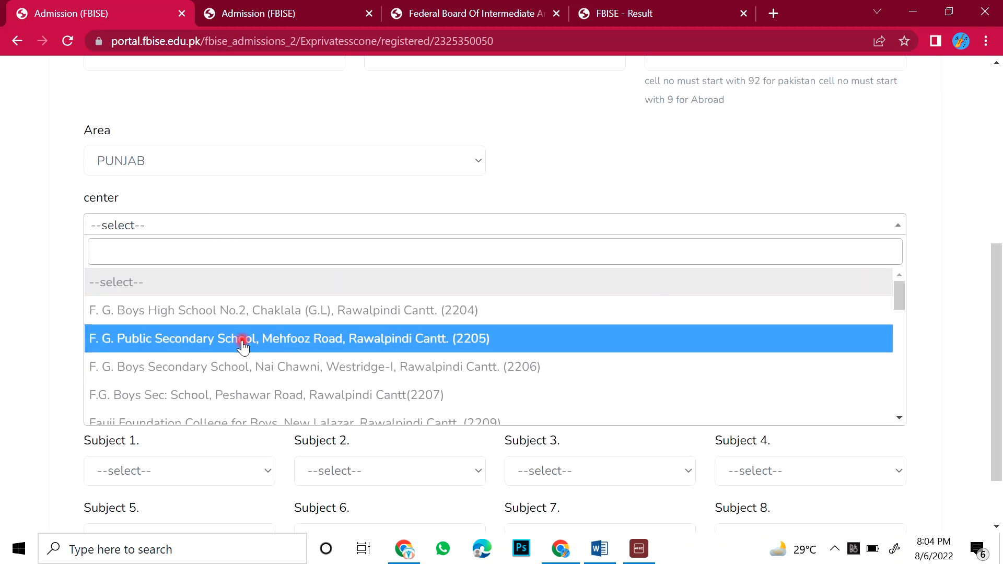
pyautogui.click(284, 161)
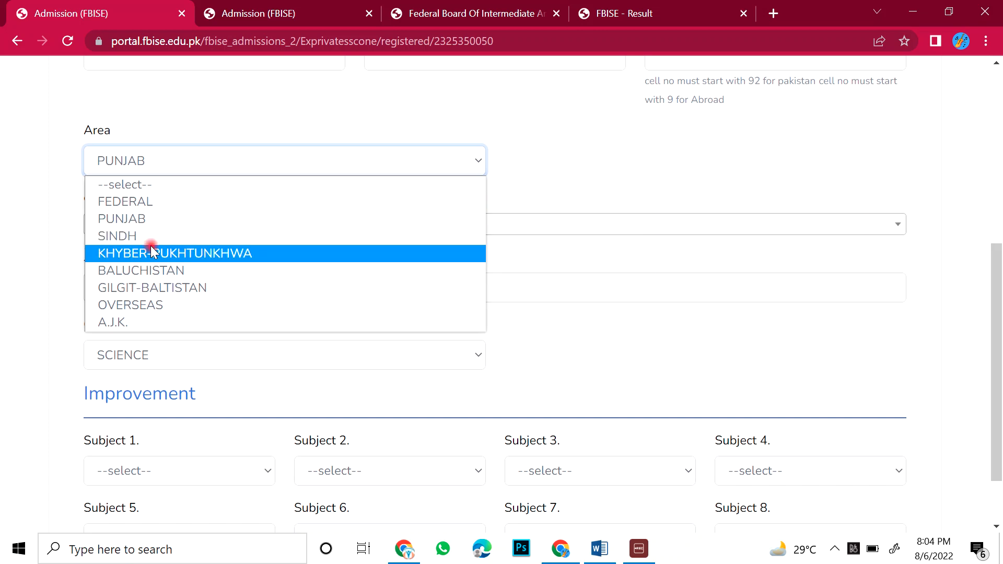
pyautogui.click(125, 201)
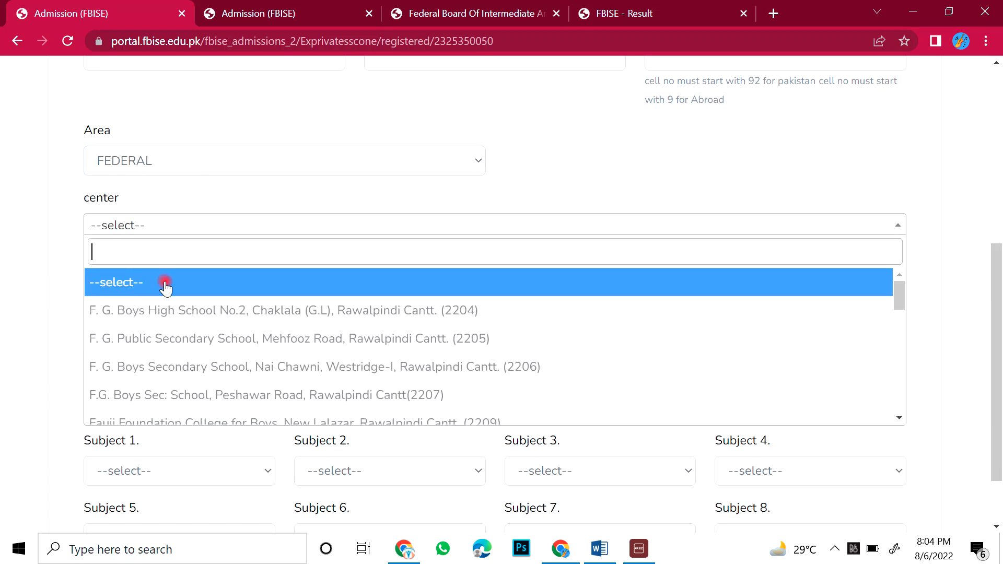
pyautogui.moveTo(192, 197)
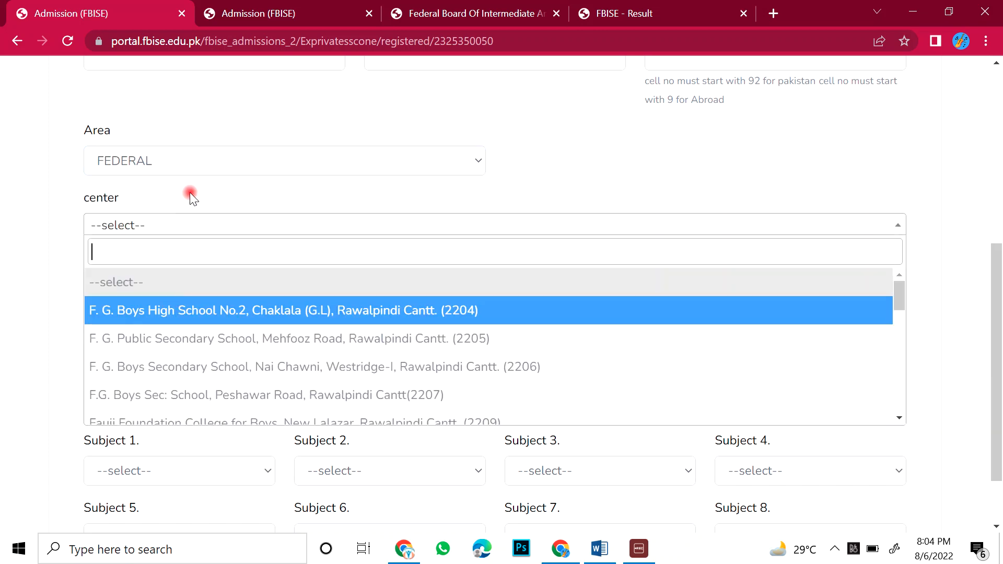
# Step: Review the list of available centres without selecting one
pyautogui.scroll(-3)
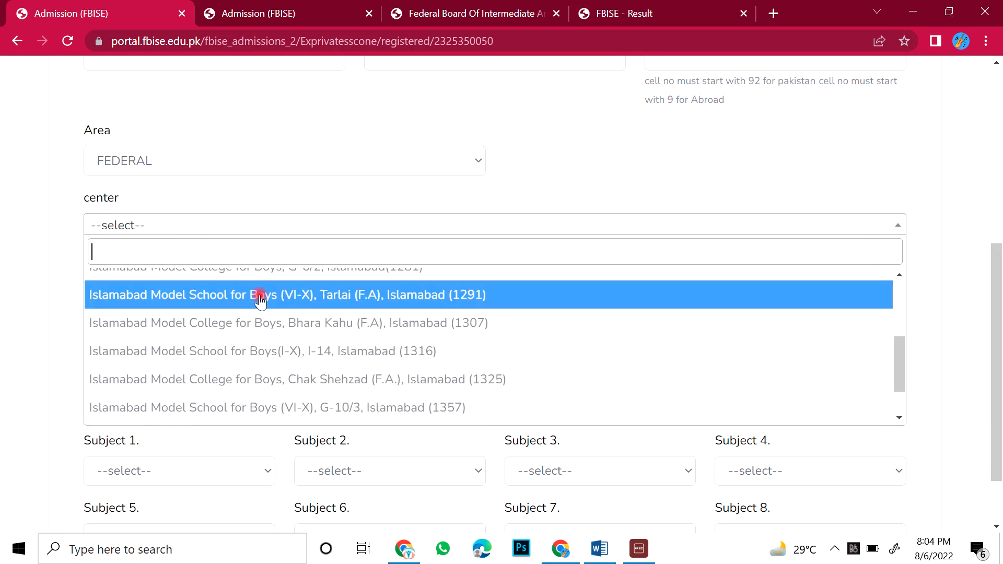
pyautogui.scroll(-3)
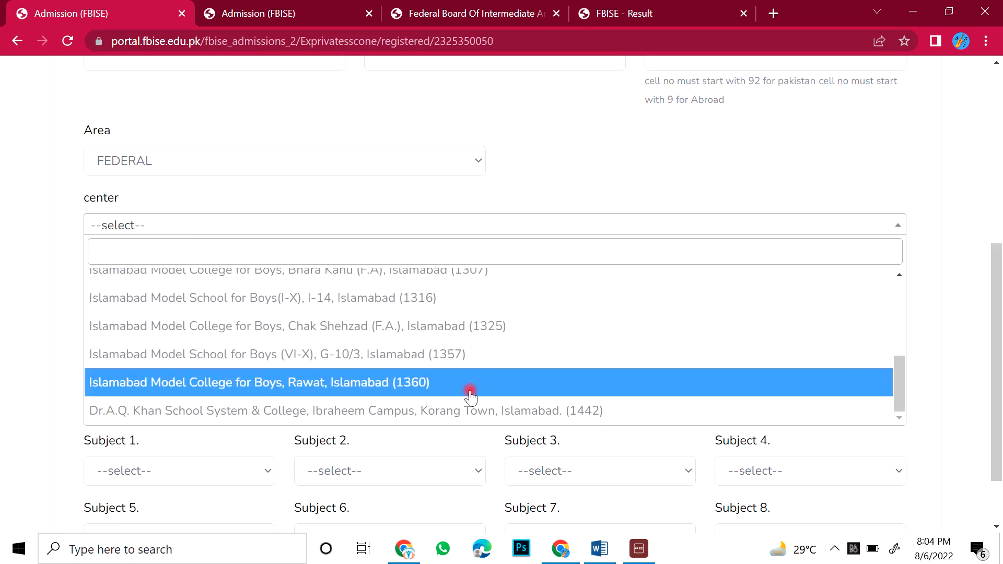
pyautogui.moveTo(479, 409)
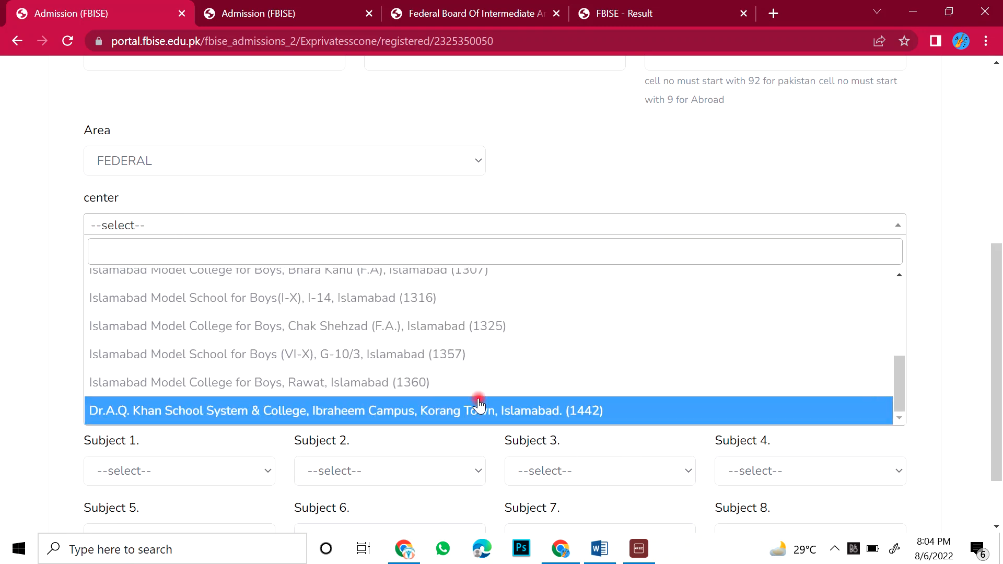
pyautogui.scroll(3)
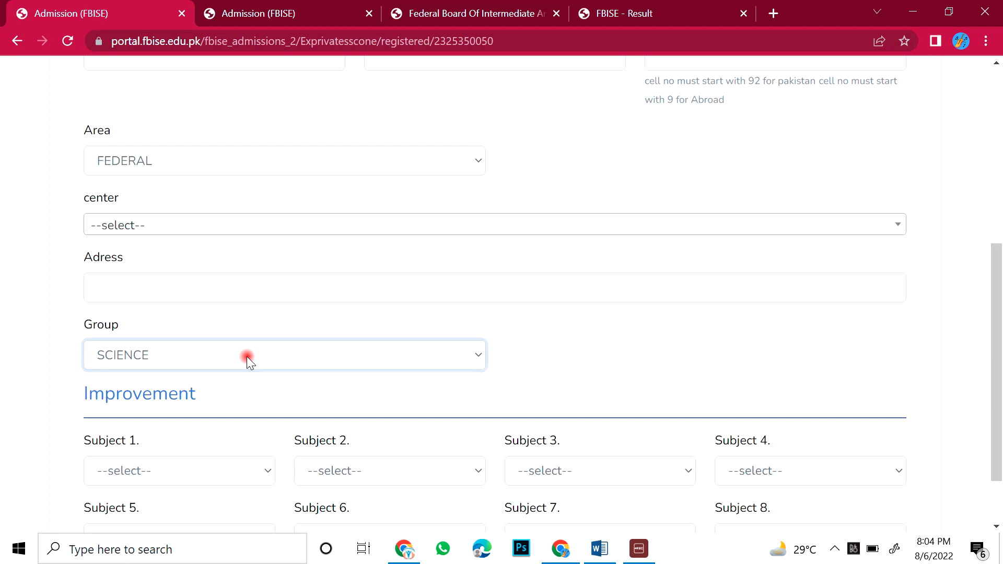
pyautogui.scroll(-3)
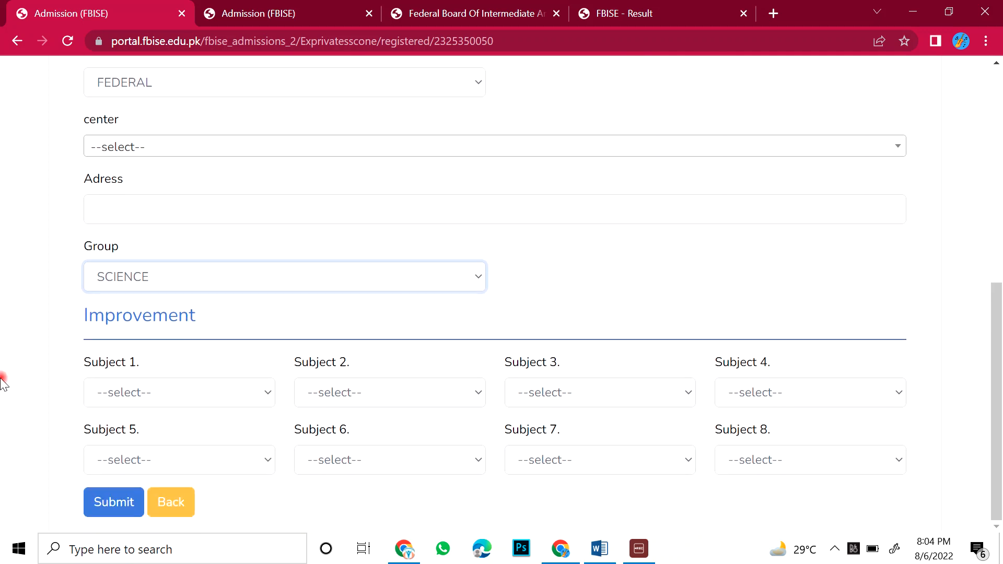
pyautogui.moveTo(579, 307)
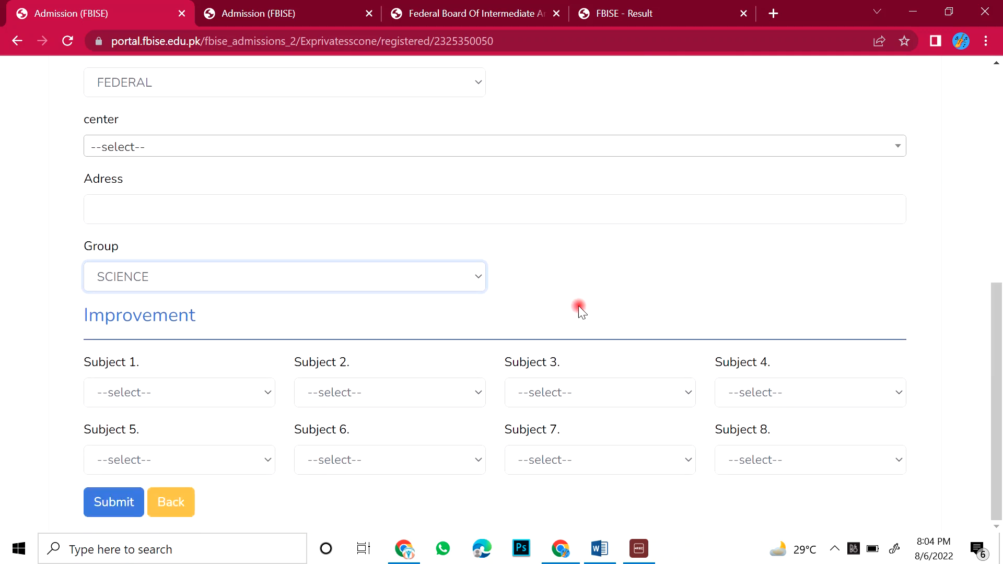
pyautogui.moveTo(217, 392)
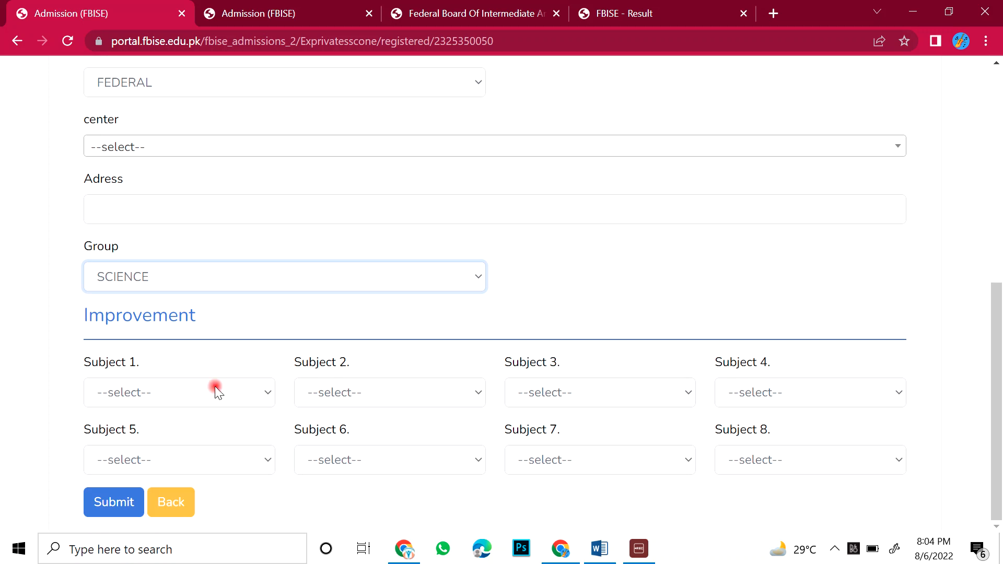
pyautogui.moveTo(853, 459)
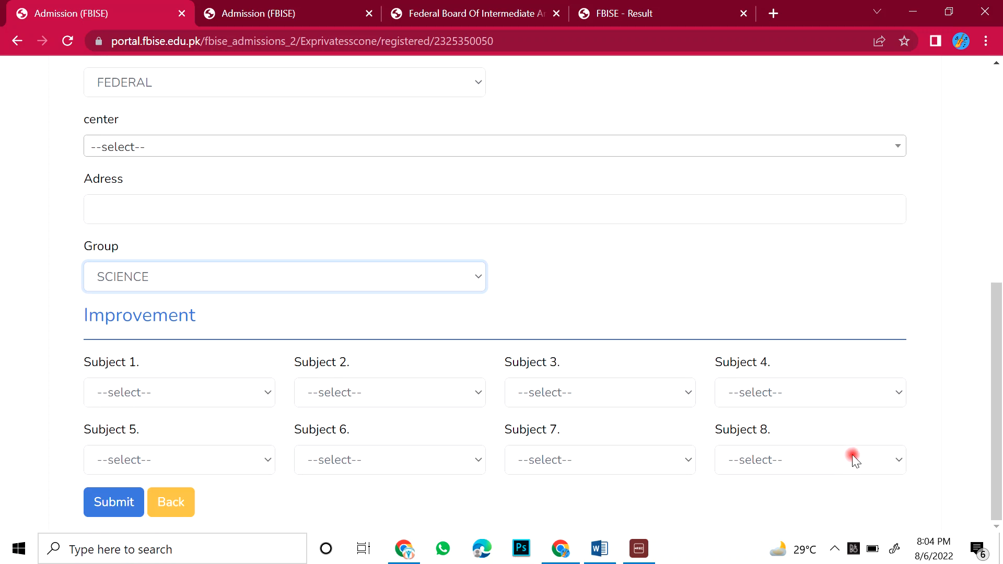
pyautogui.moveTo(526, 213)
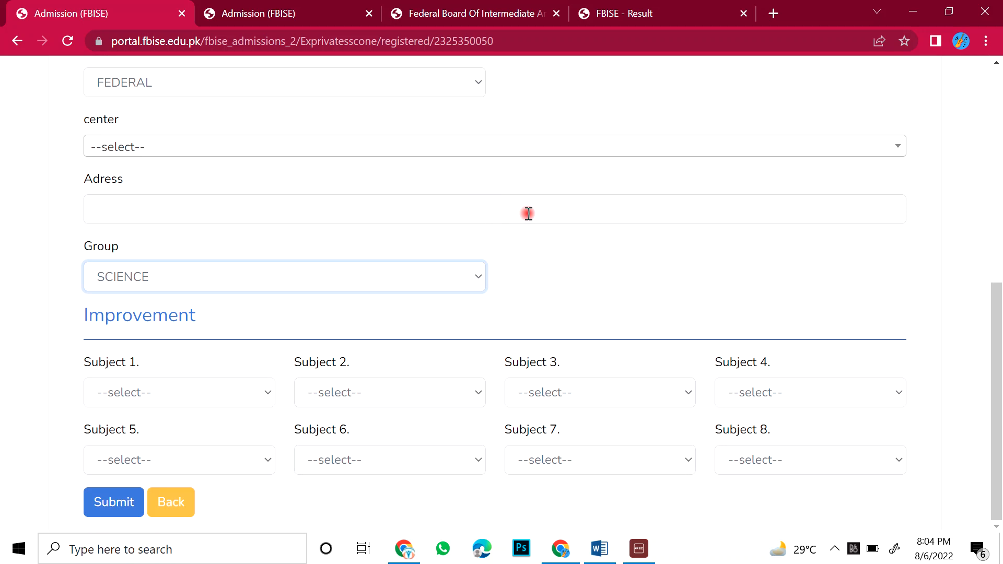
pyautogui.moveTo(625, 230)
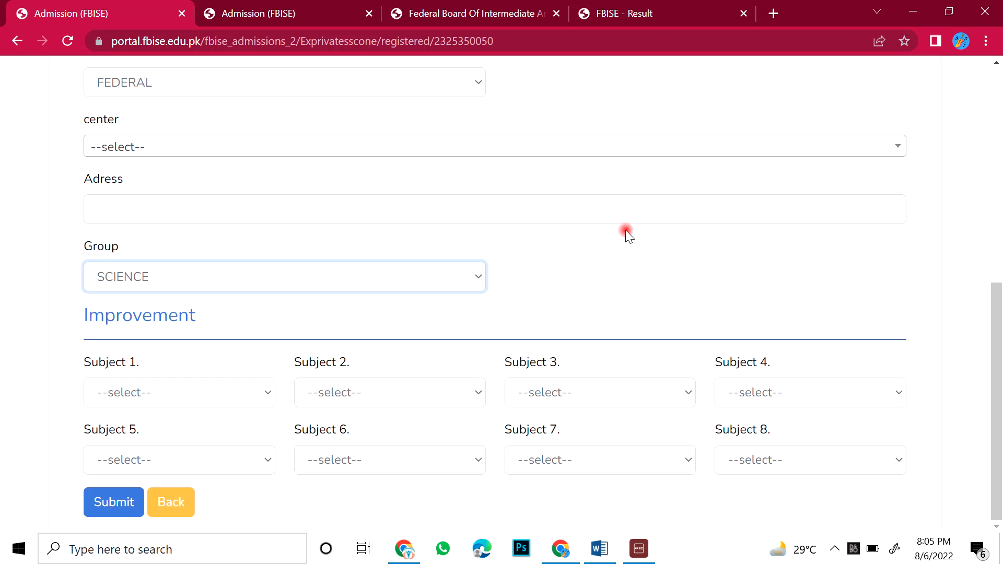
pyautogui.click(179, 392)
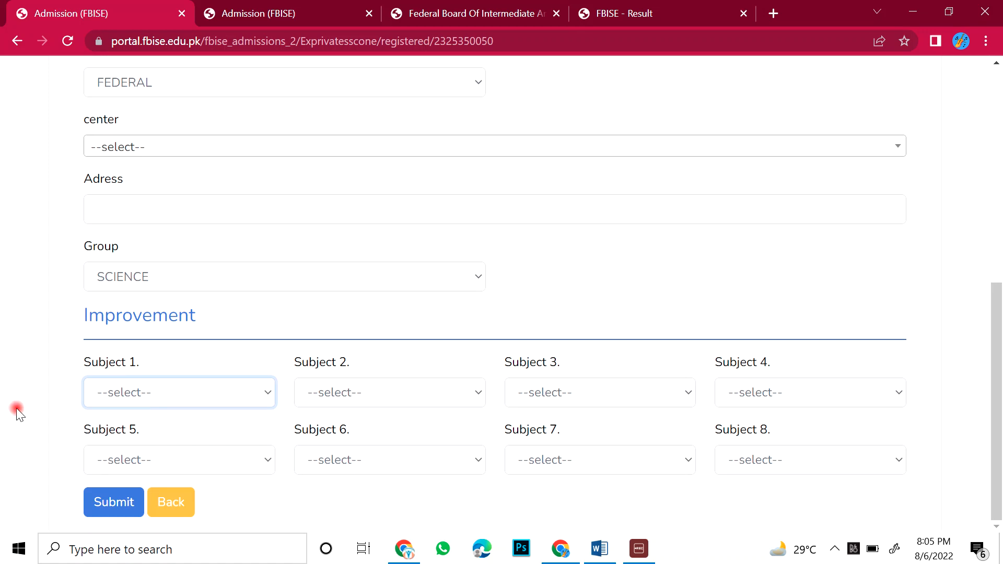
# Step: Check Subjects 8, 7 and 6, then choose COMPUTER SCIENCE - I for Subject 6
pyautogui.click(809, 459)
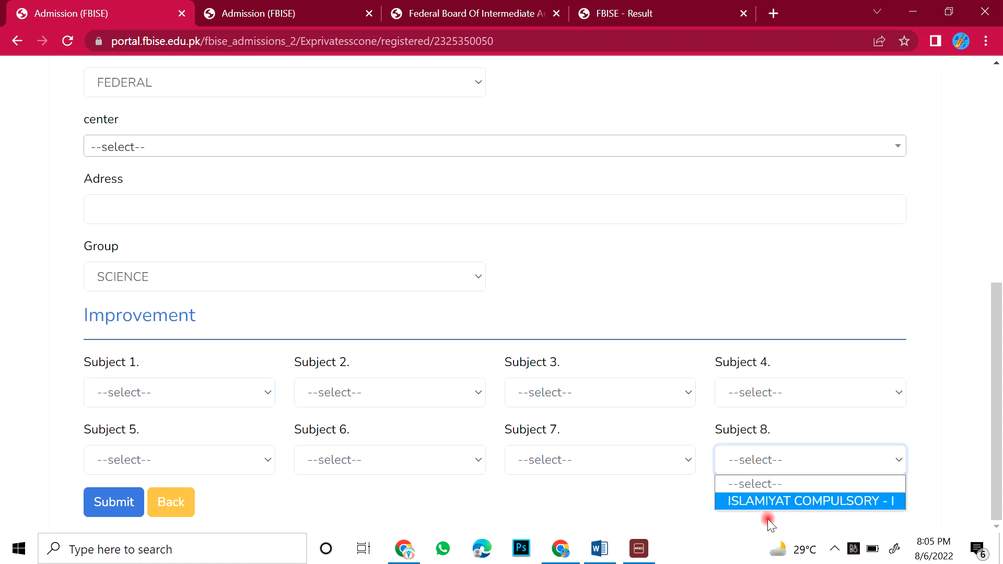
pyautogui.click(600, 460)
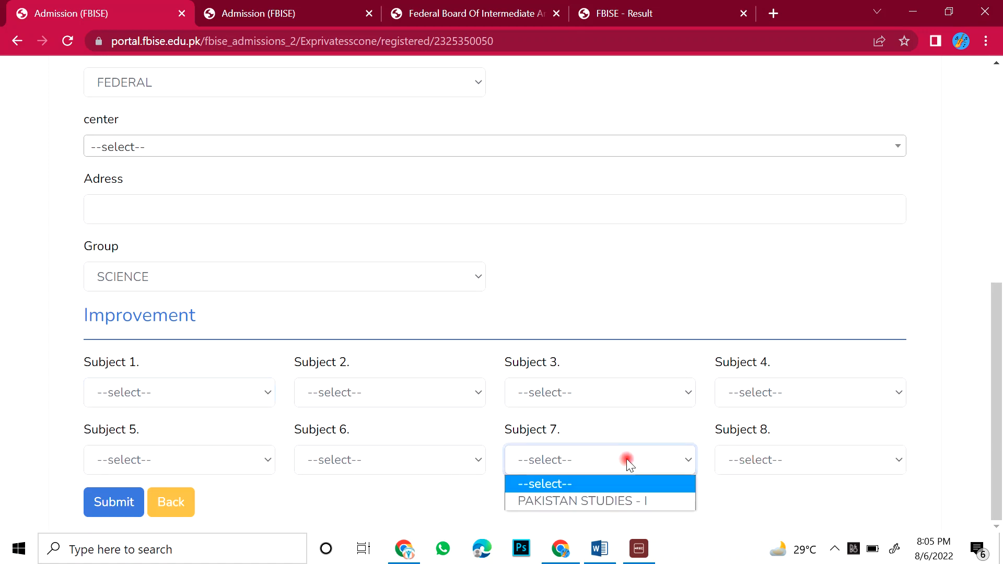
pyautogui.click(389, 459)
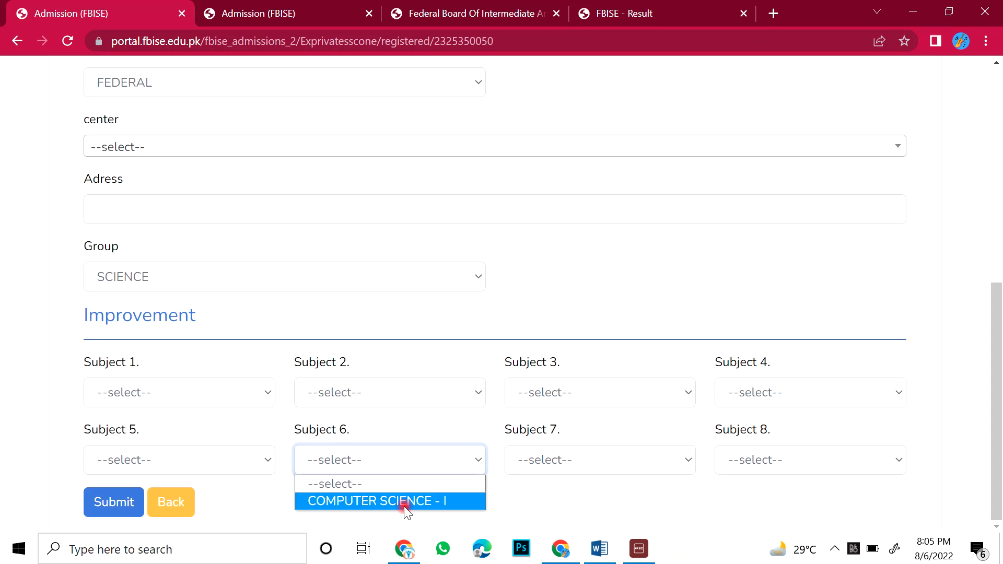
pyautogui.click(389, 501)
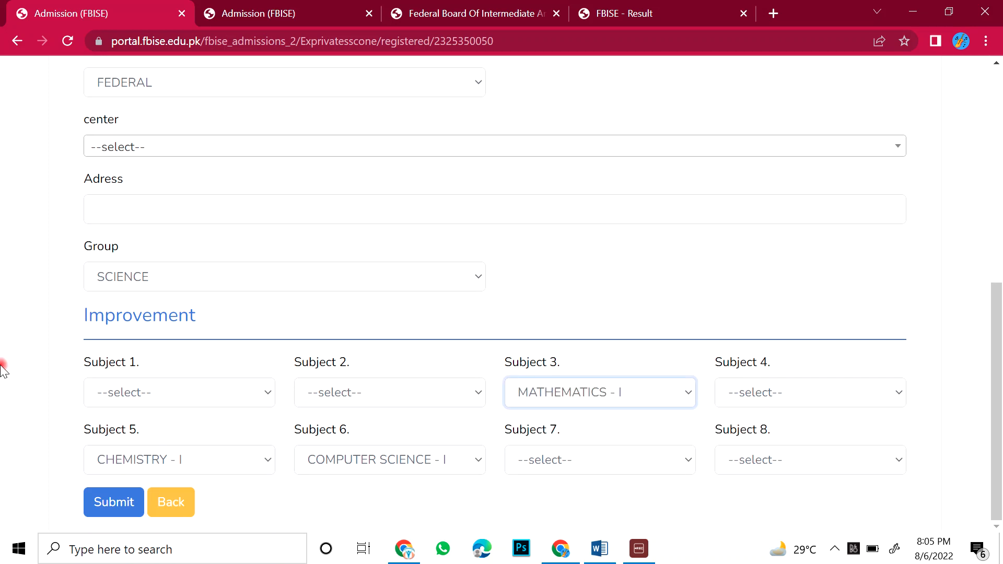
# Step: Reset Subject 3 from mathematics back to --select--
pyautogui.click(809, 460)
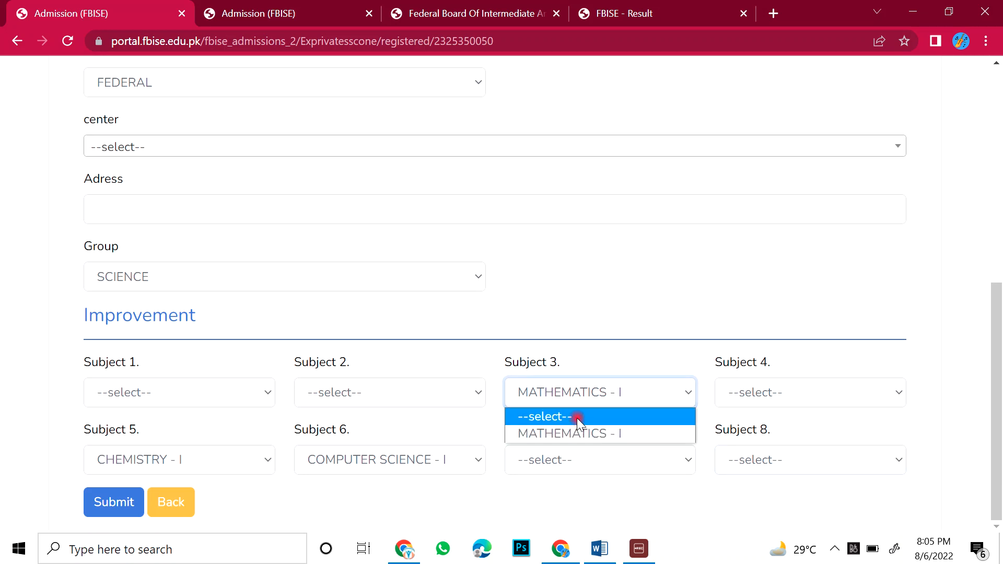
pyautogui.click(545, 417)
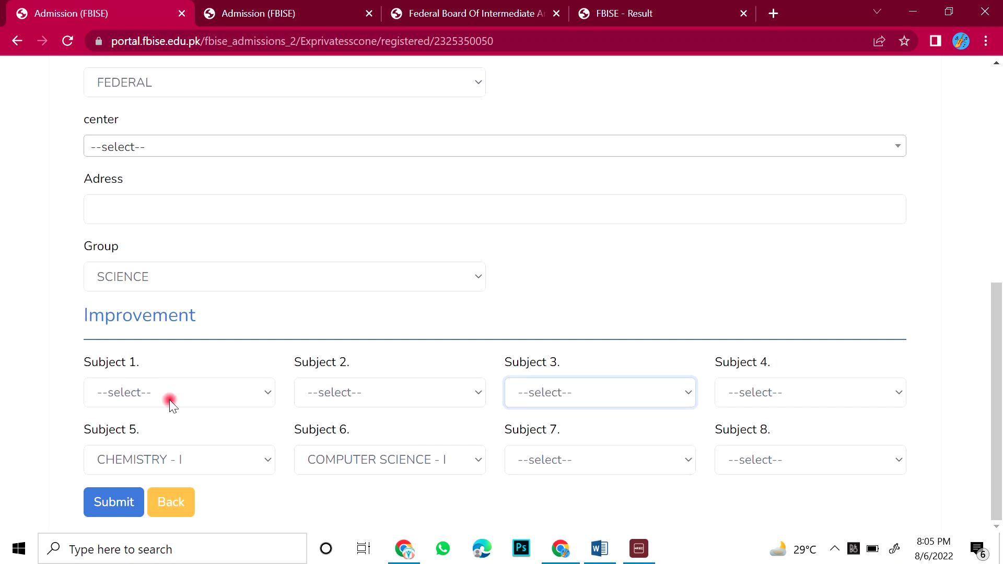
pyautogui.moveTo(446, 424)
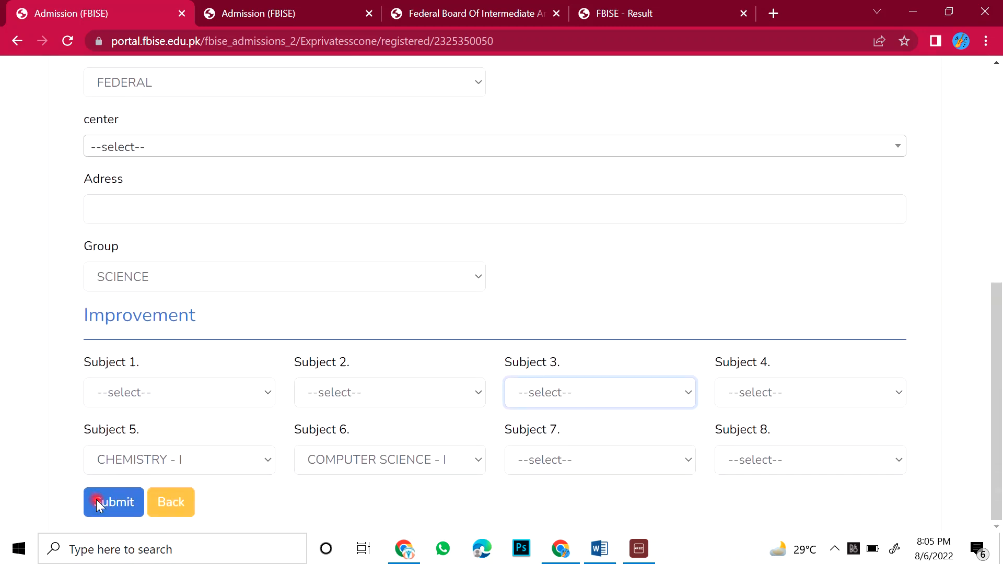
pyautogui.moveTo(403, 311)
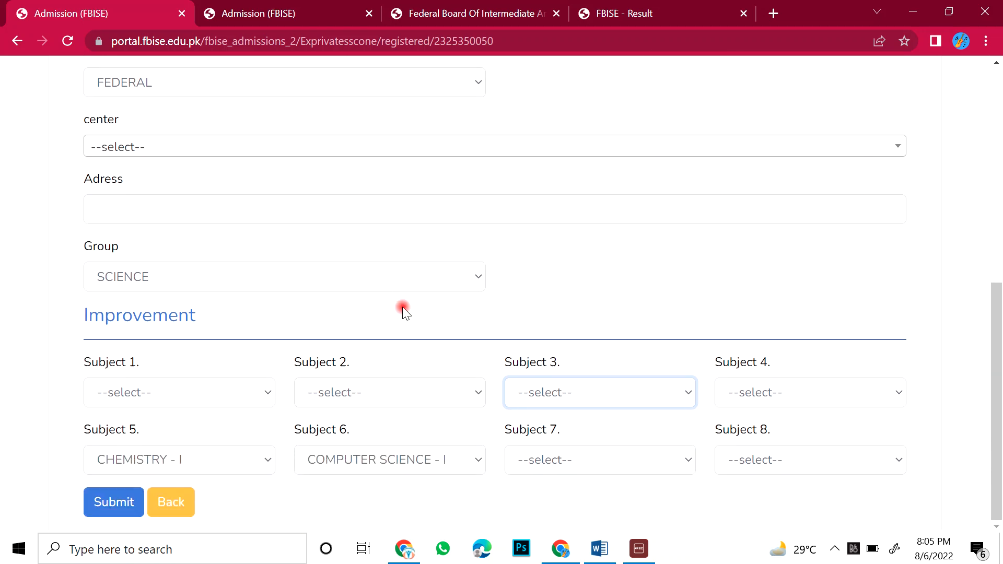
pyautogui.moveTo(435, 281)
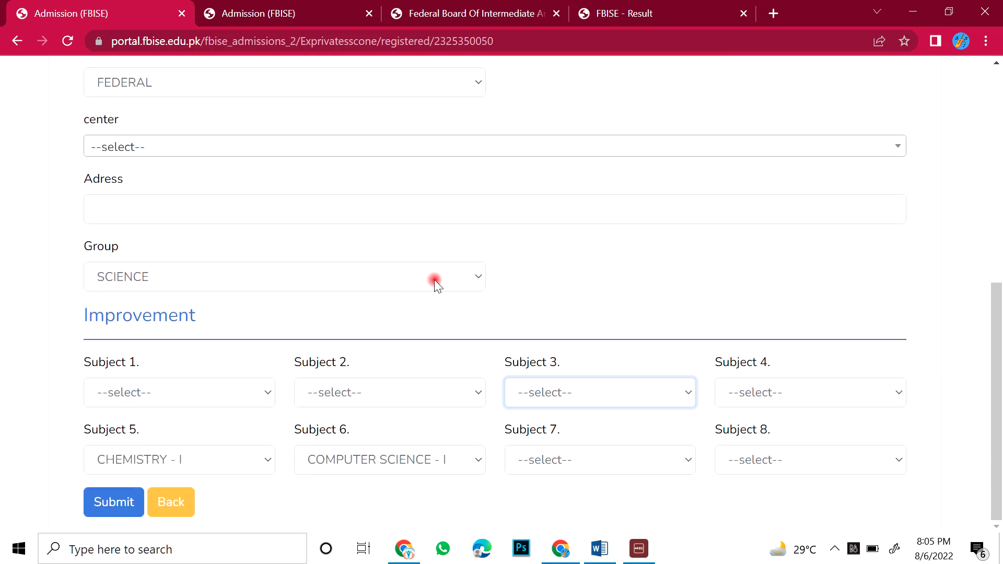
pyautogui.moveTo(673, 261)
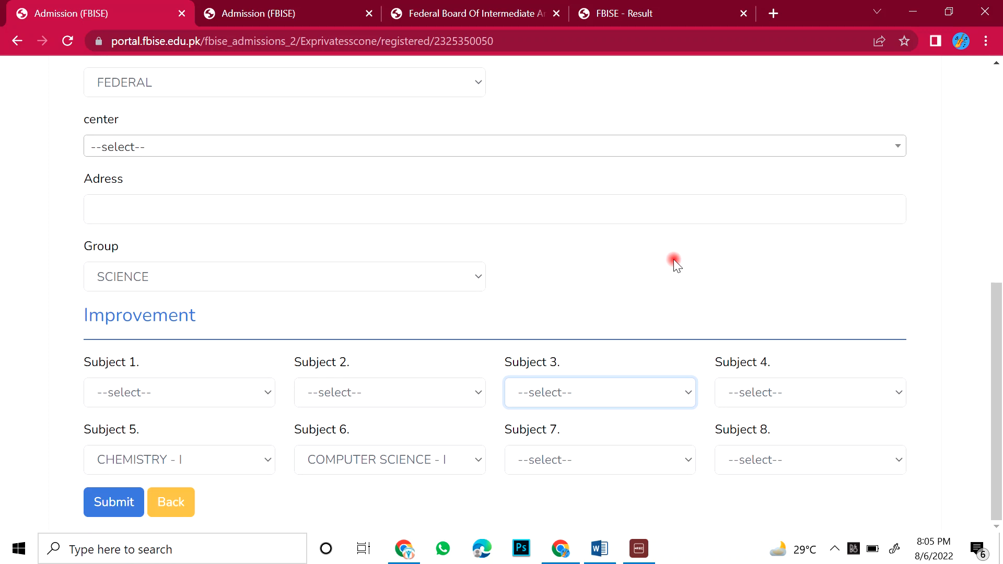
pyautogui.moveTo(644, 196)
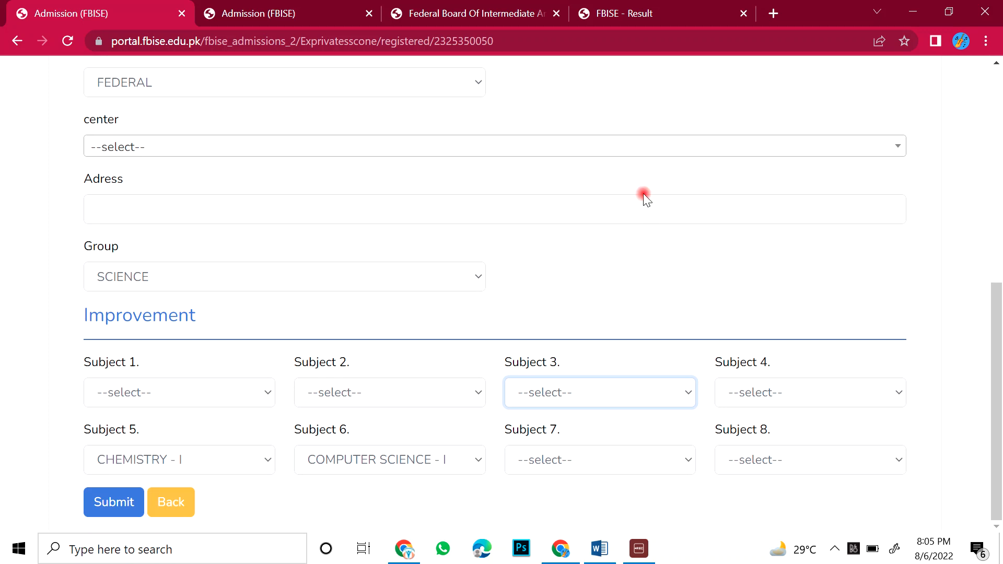
# Step: Leave the admission form via browser Back, landing on the SSC Part-I result page
pyautogui.scroll(3)
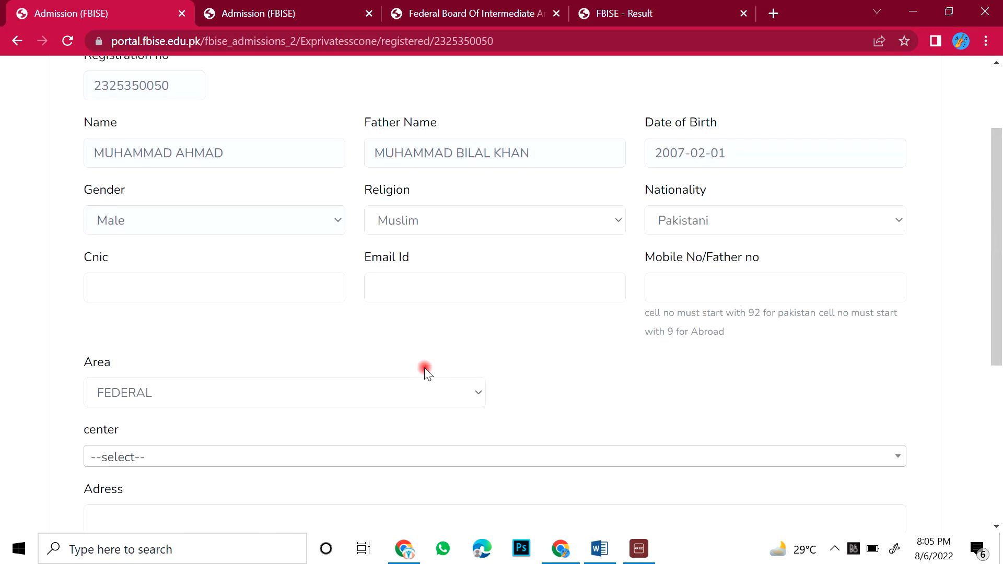
pyautogui.scroll(3)
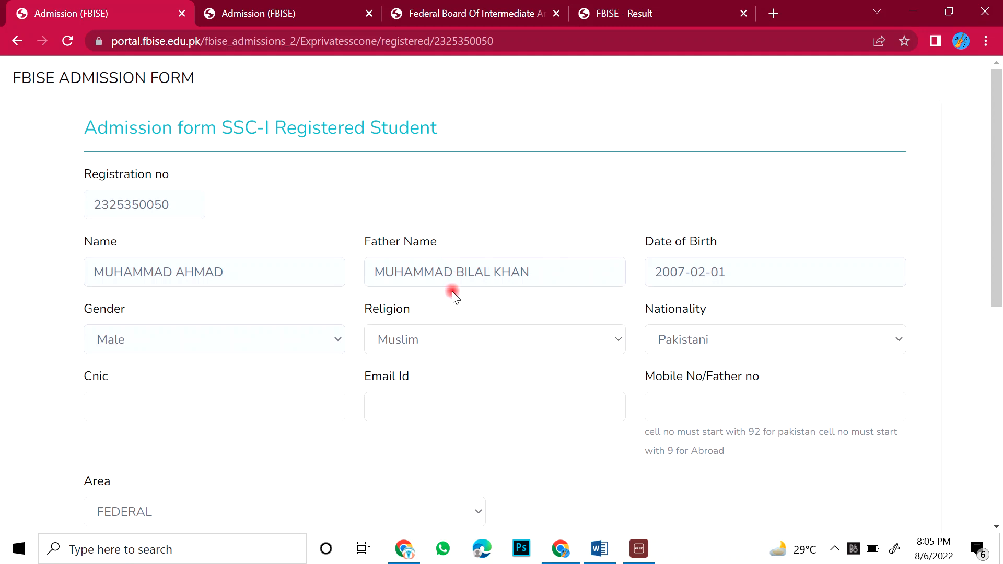
pyautogui.click(16, 40)
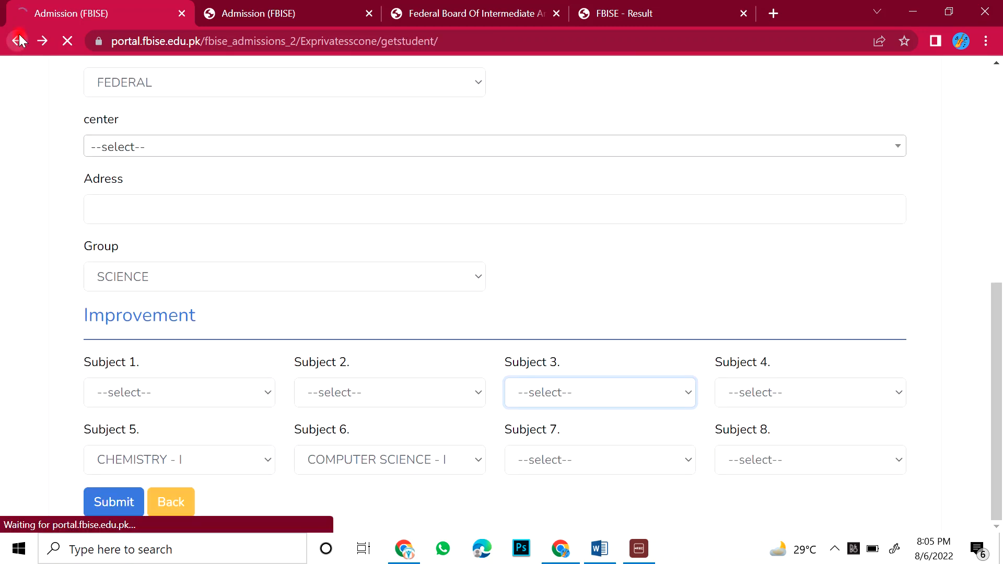
pyautogui.click(16, 41)
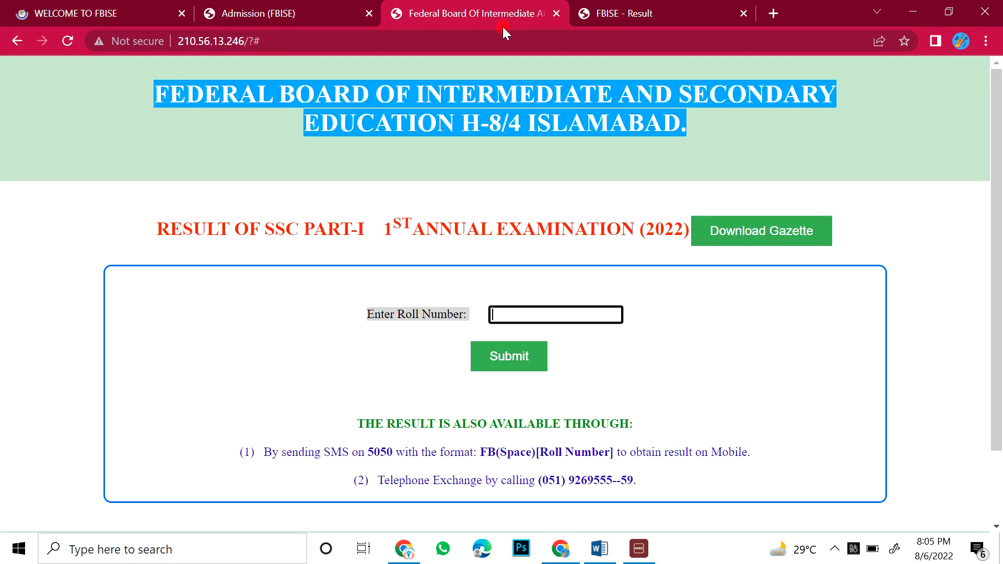
pyautogui.moveTo(3, 317)
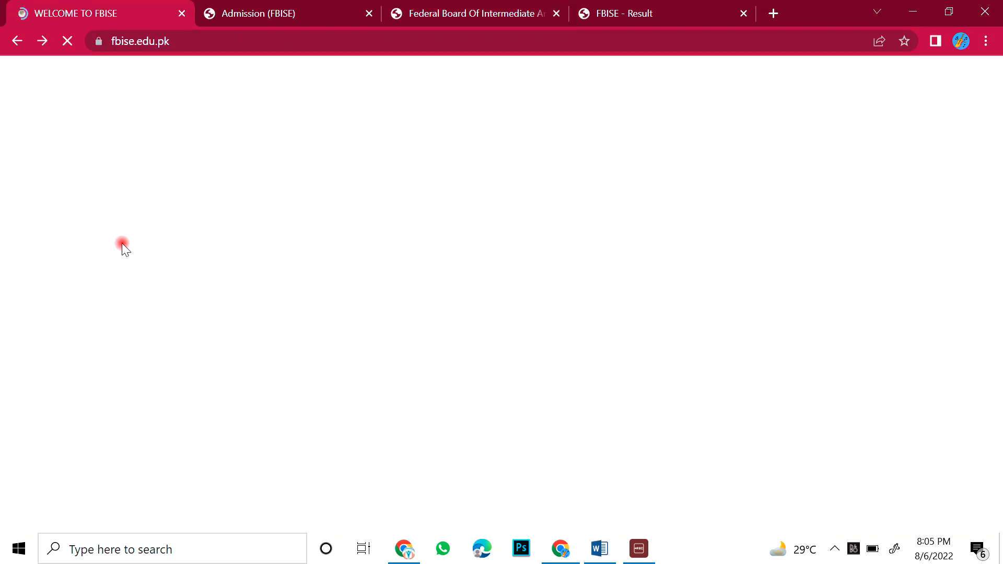
# Step: Return to the Admission (FBISE) tab, now showing required-field errors for religion, nationality, center and address
pyautogui.click(257, 13)
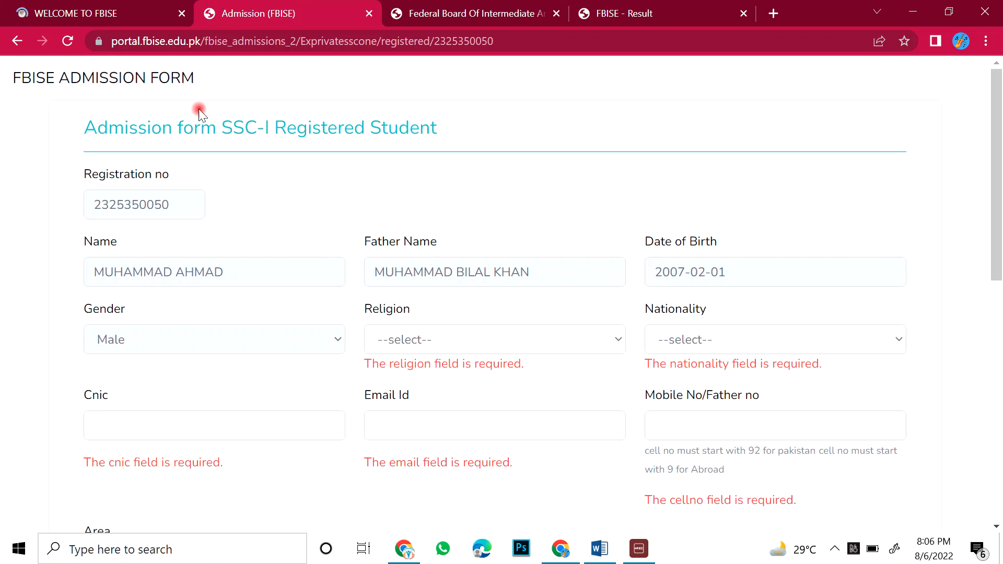
pyautogui.scroll(-3)
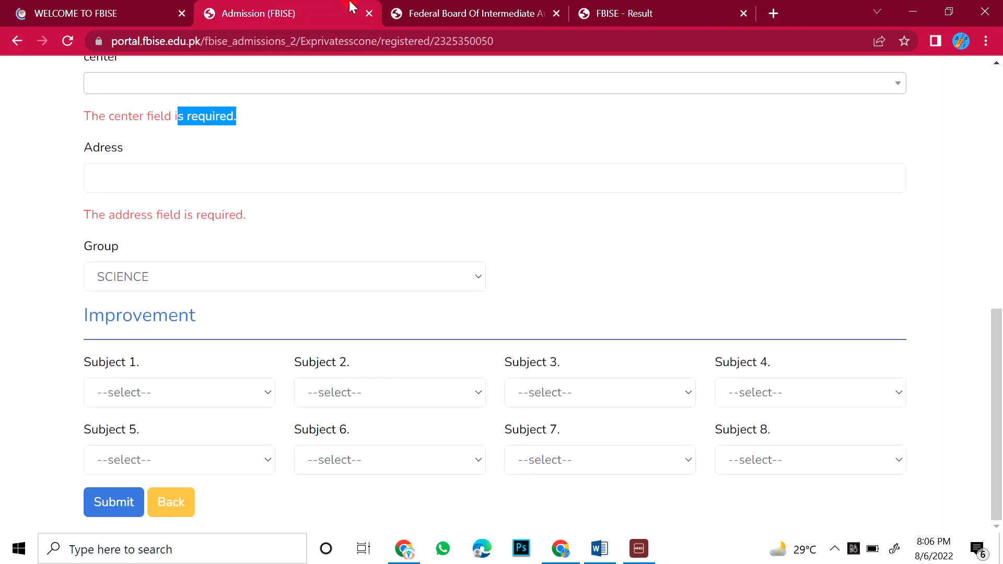
pyautogui.click(474, 12)
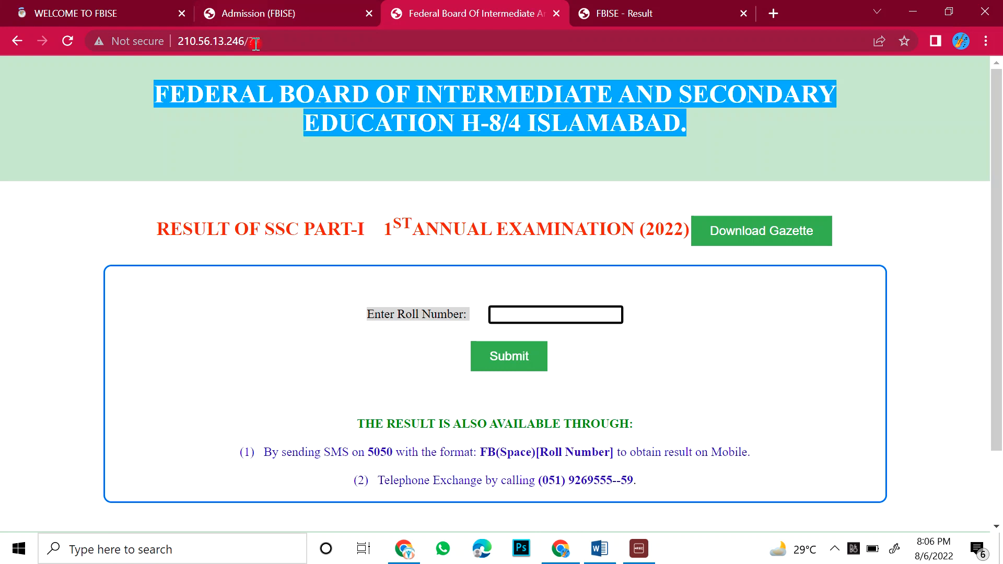
pyautogui.click(269, 13)
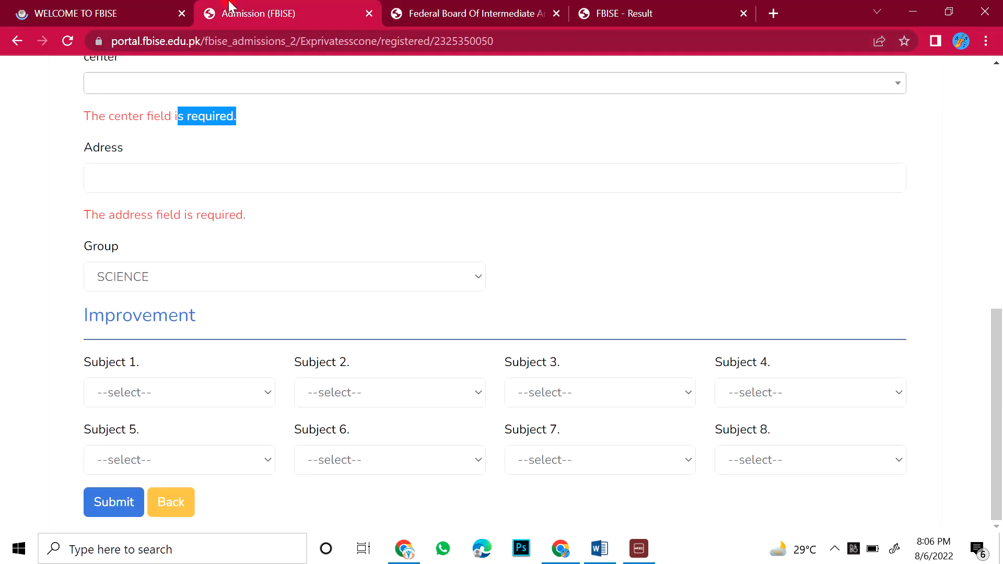
pyautogui.moveTo(479, 549)
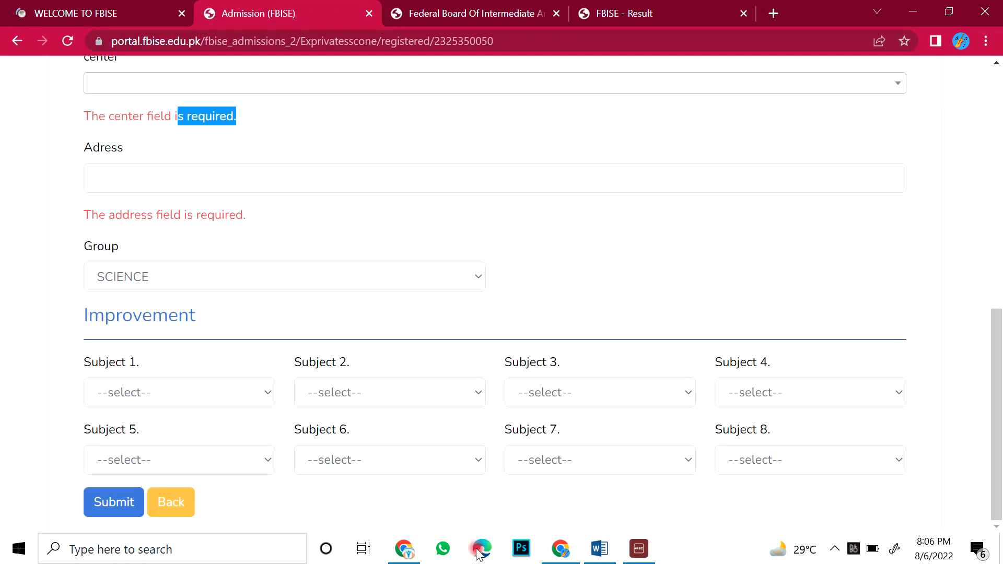